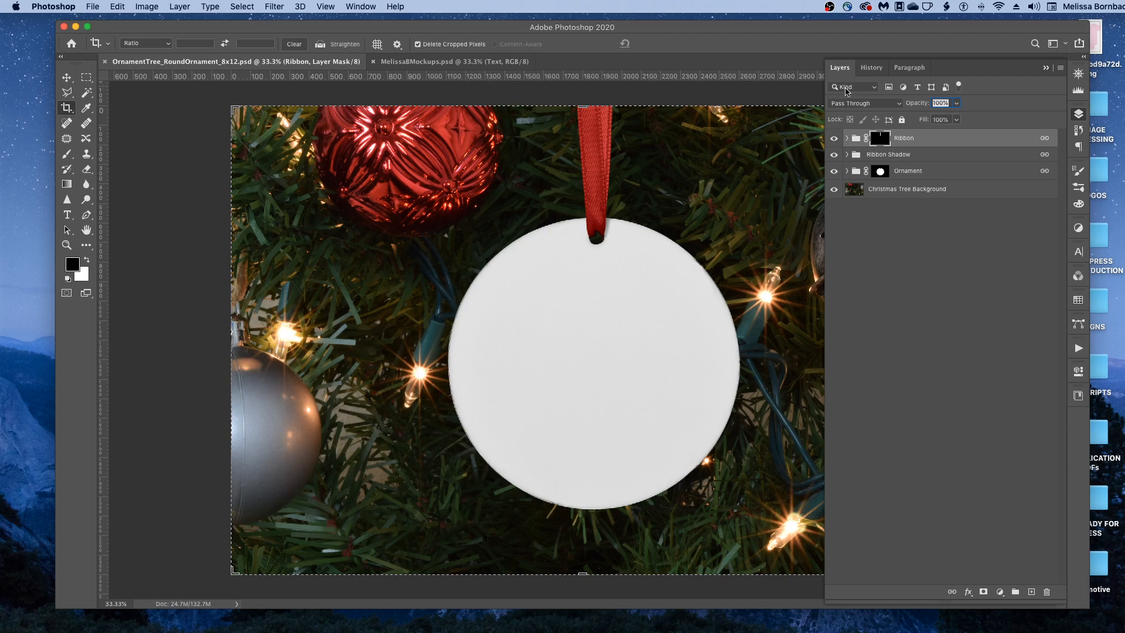
mouse_move(437, 17)
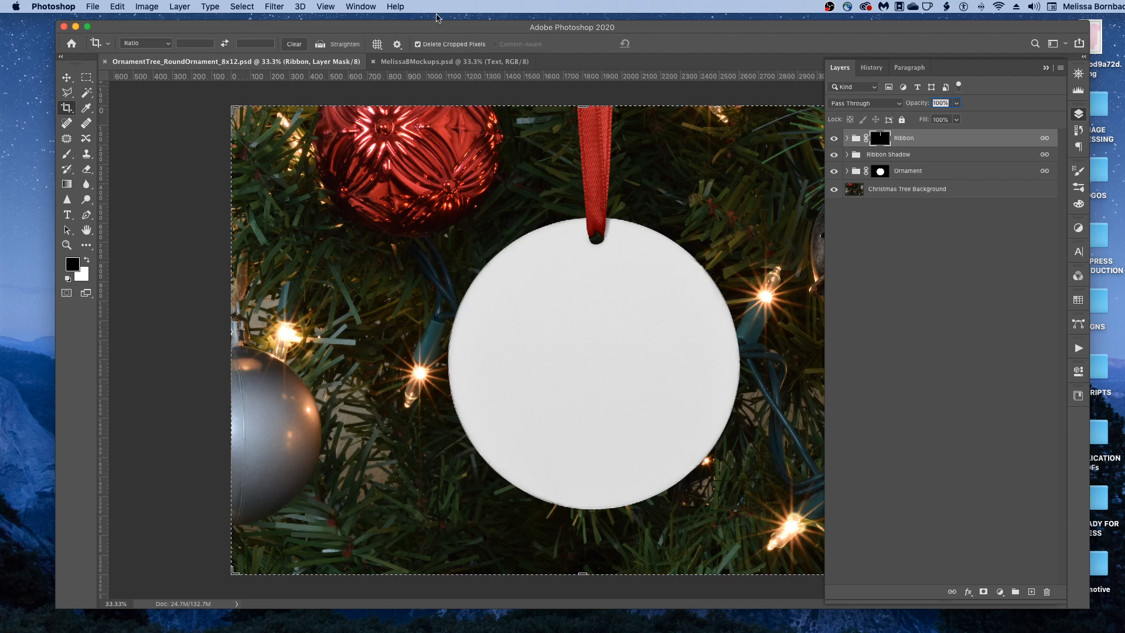
- Expand the Ornament group to reveal its Design, Color, Shading and More Shading layers
left_click(361, 7)
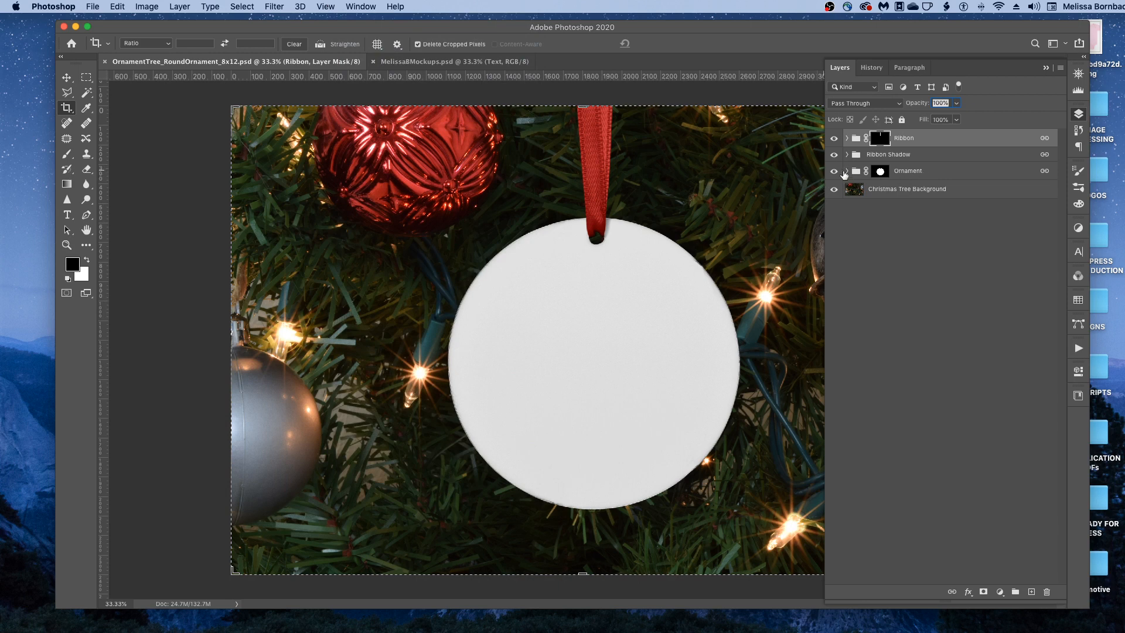
left_click(846, 171)
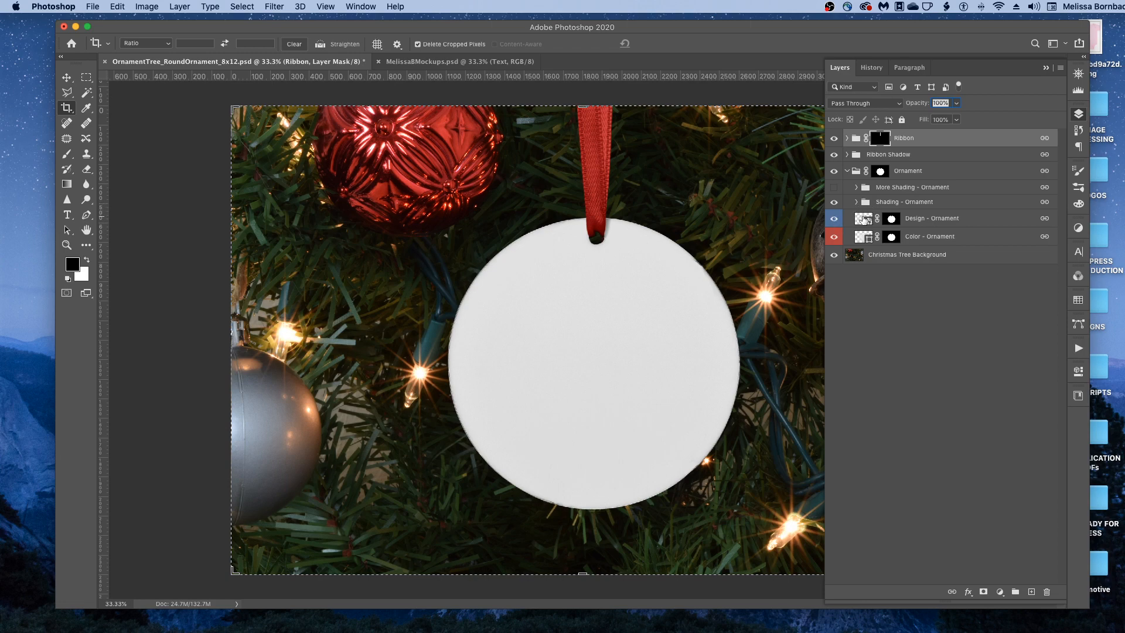
- Open the Design - Ornament smart object, then open OrnamentDesign.jpg from the 1_Art folder
left_click(931, 217)
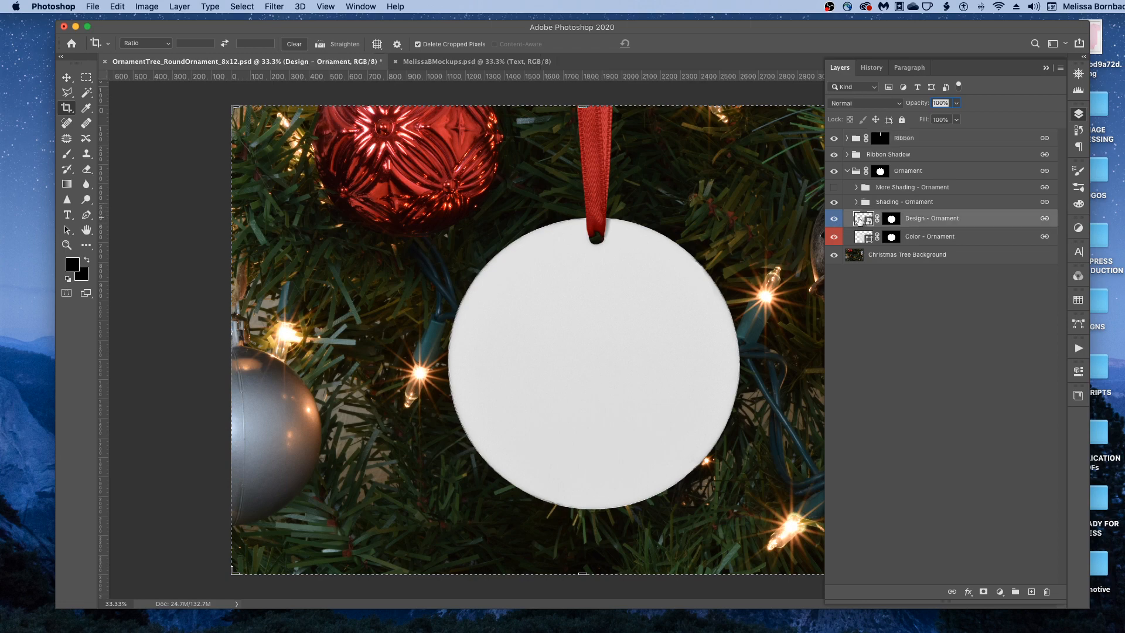
double_click(860, 218)
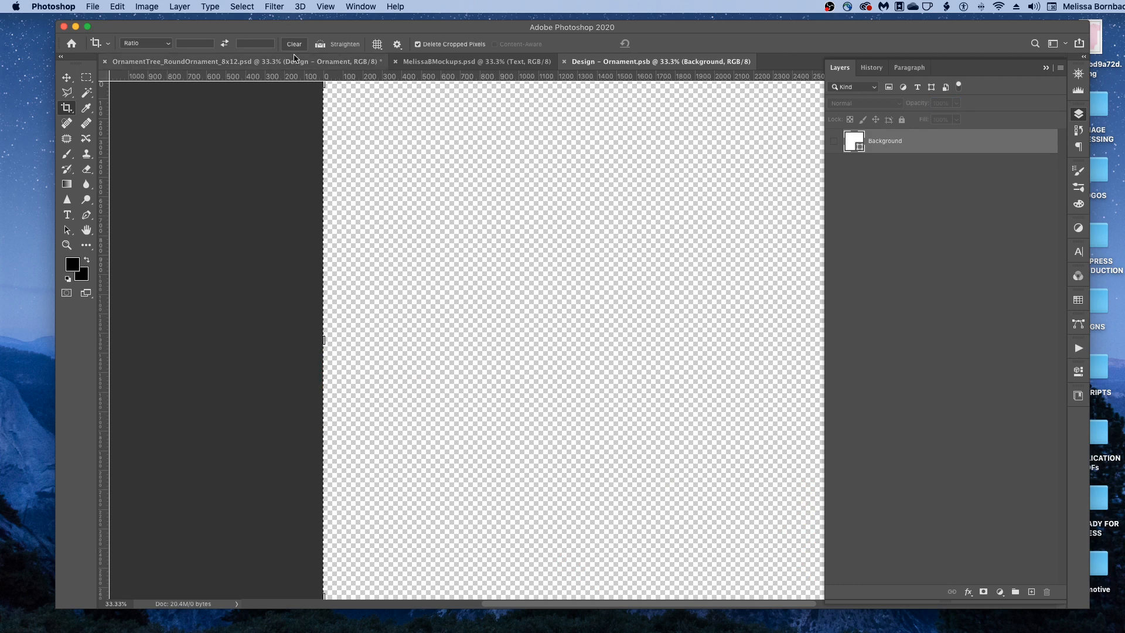
mouse_move(92, 6)
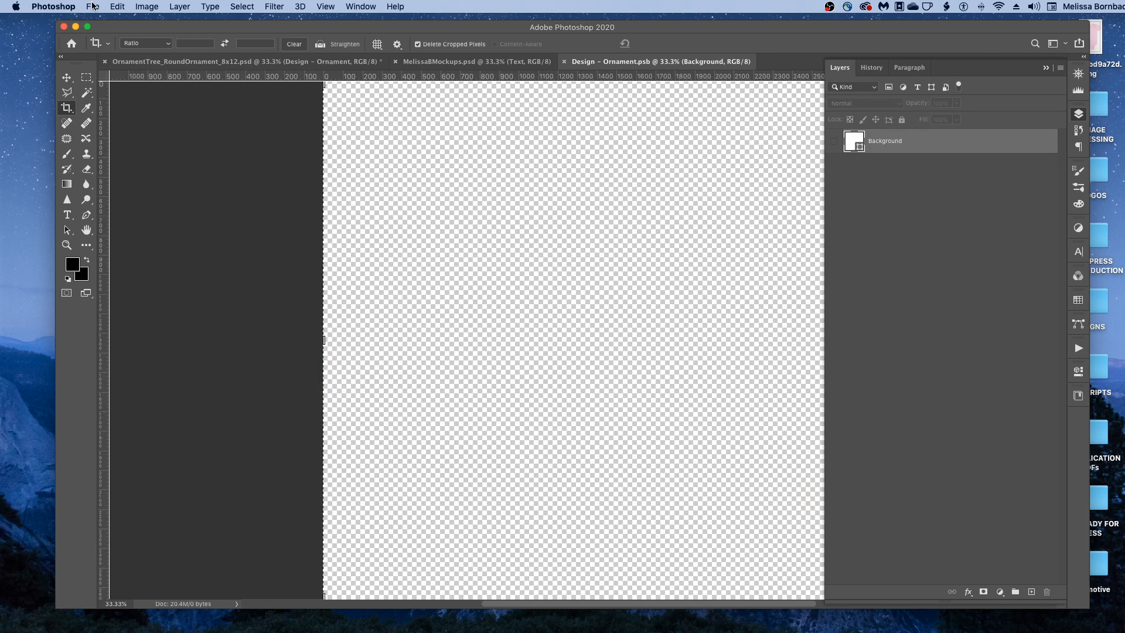
left_click(92, 6)
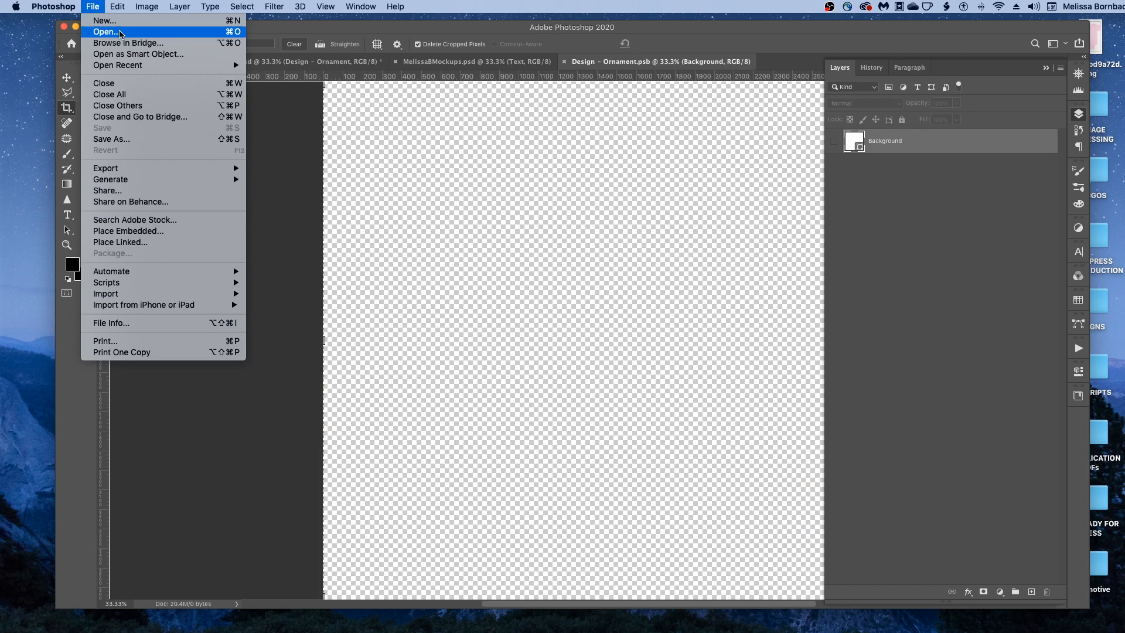
left_click(105, 32)
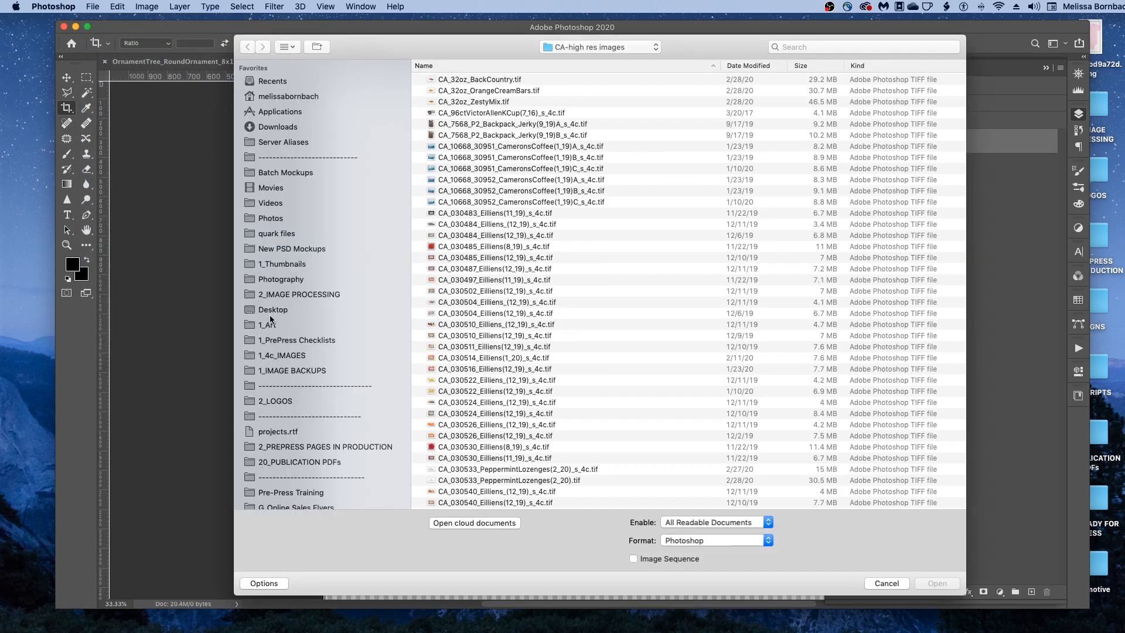
left_click(266, 324)
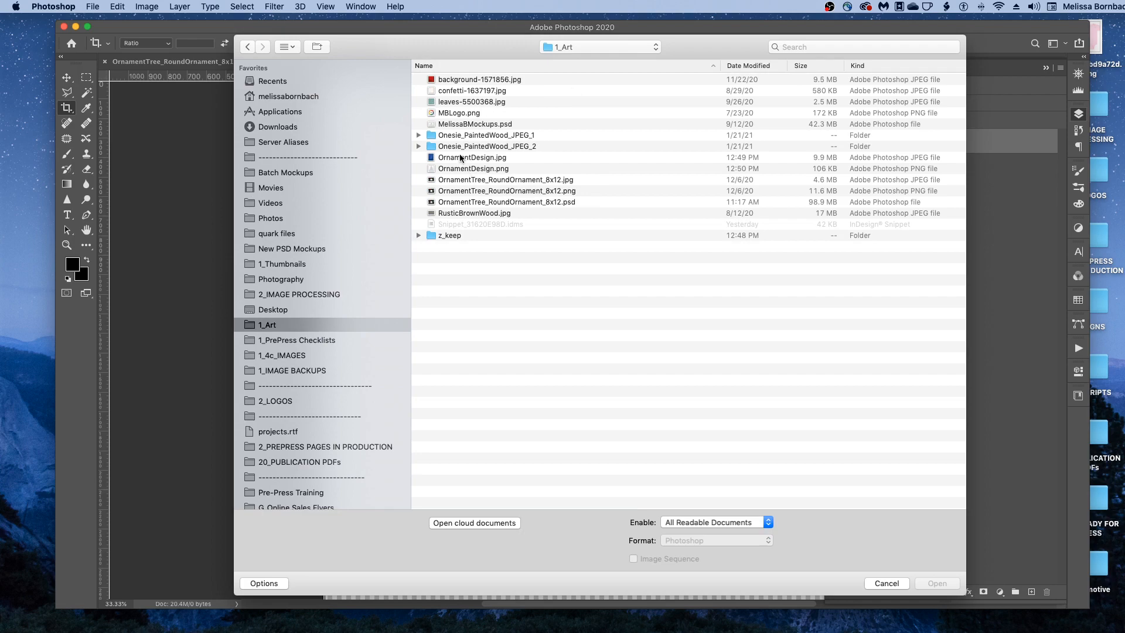
left_click(472, 157)
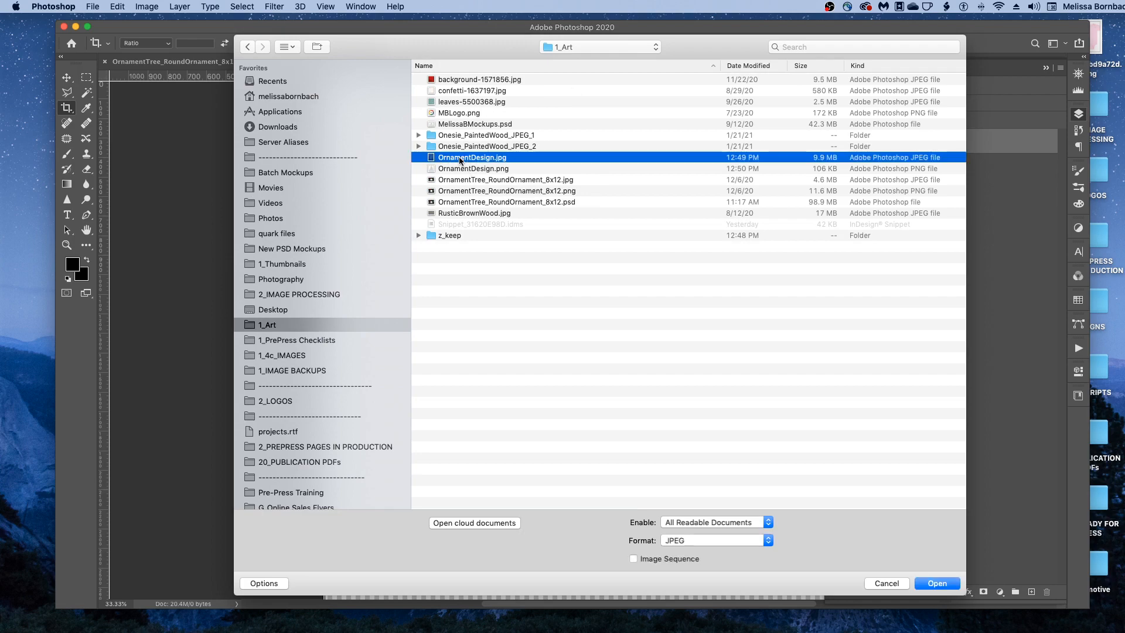
left_click(936, 583)
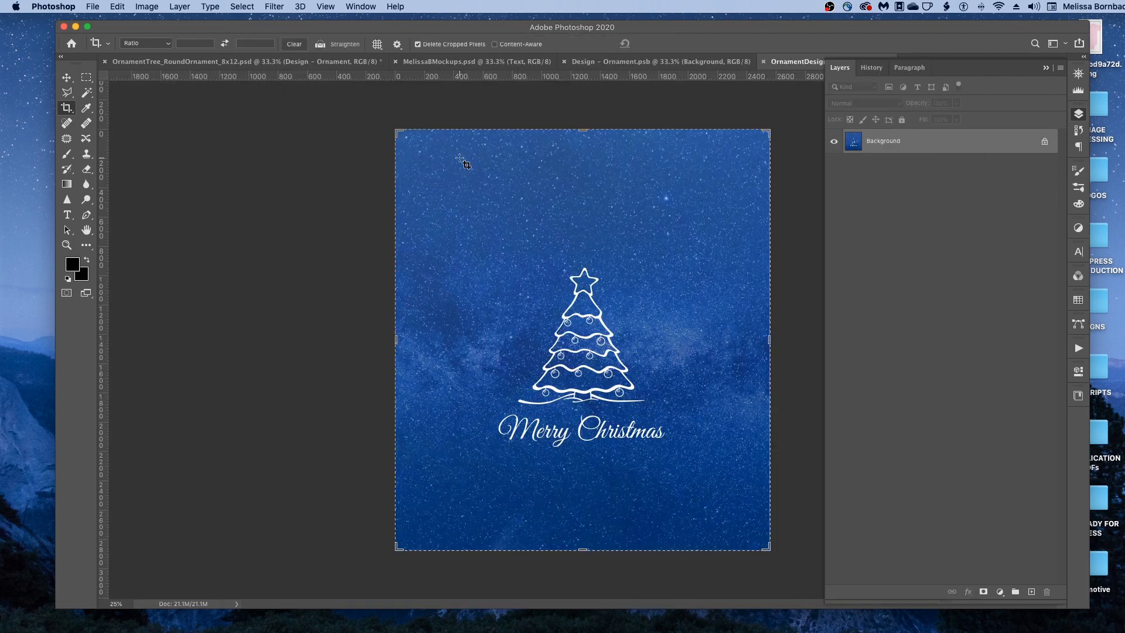
- Copy all of OrnamentDesign.jpg and paste it into Design - Ornament.psb as Layer 1
left_click(242, 6)
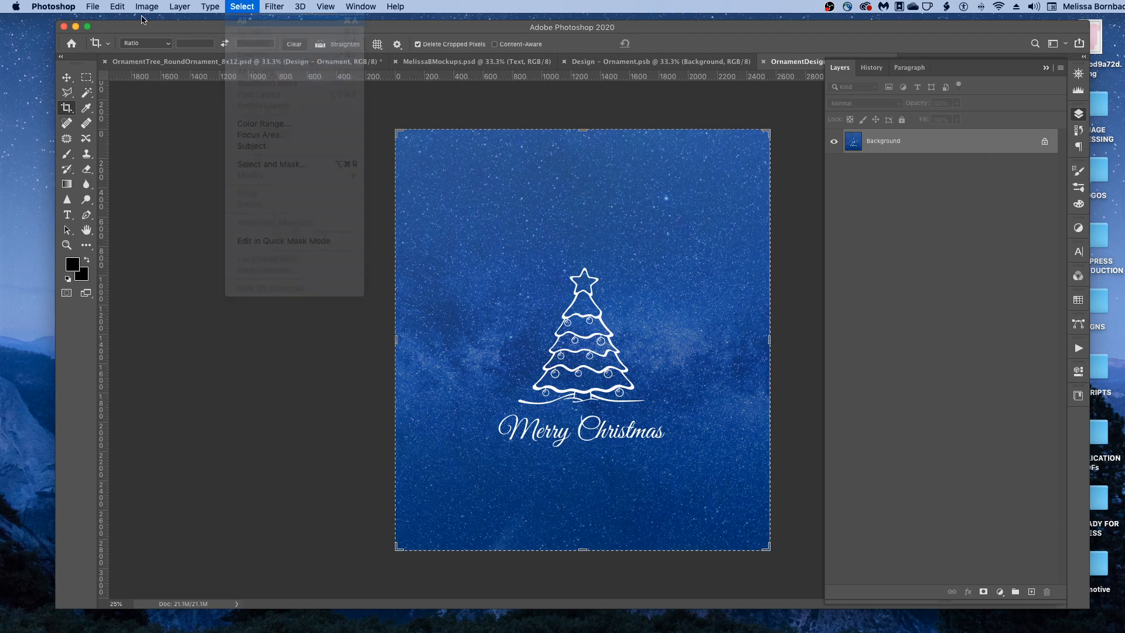
left_click(116, 7)
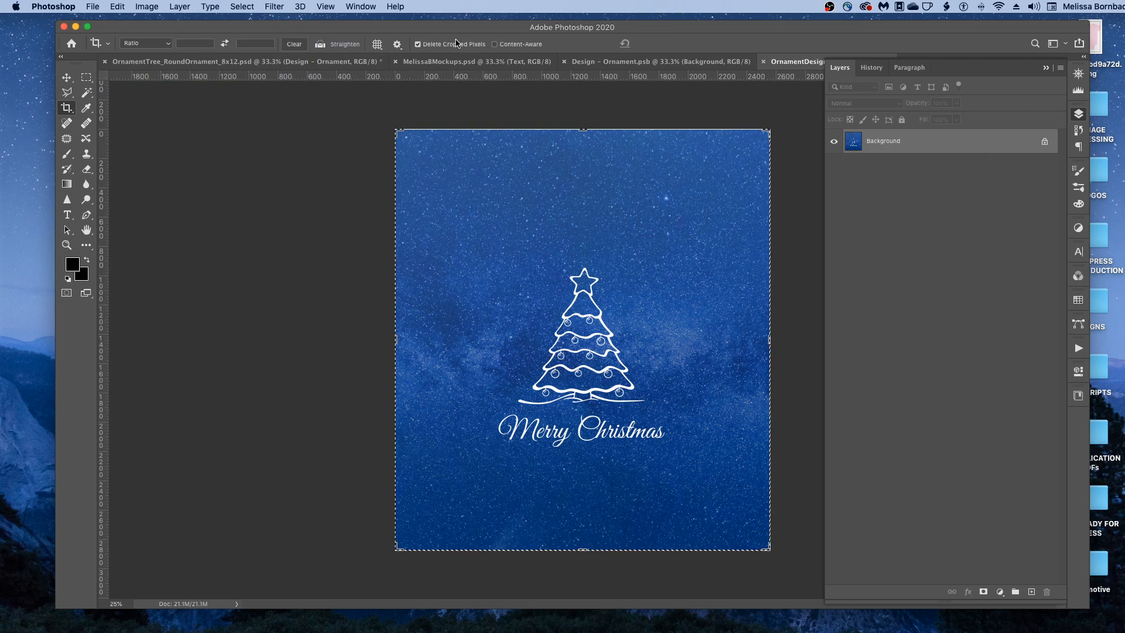
left_click(658, 61)
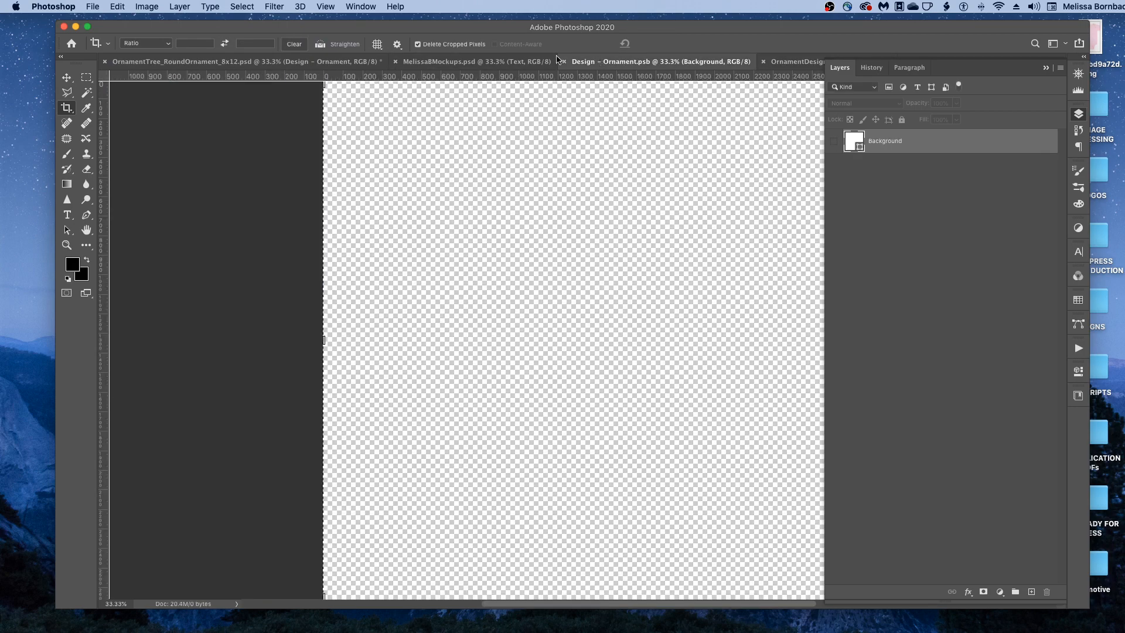
left_click(117, 6)
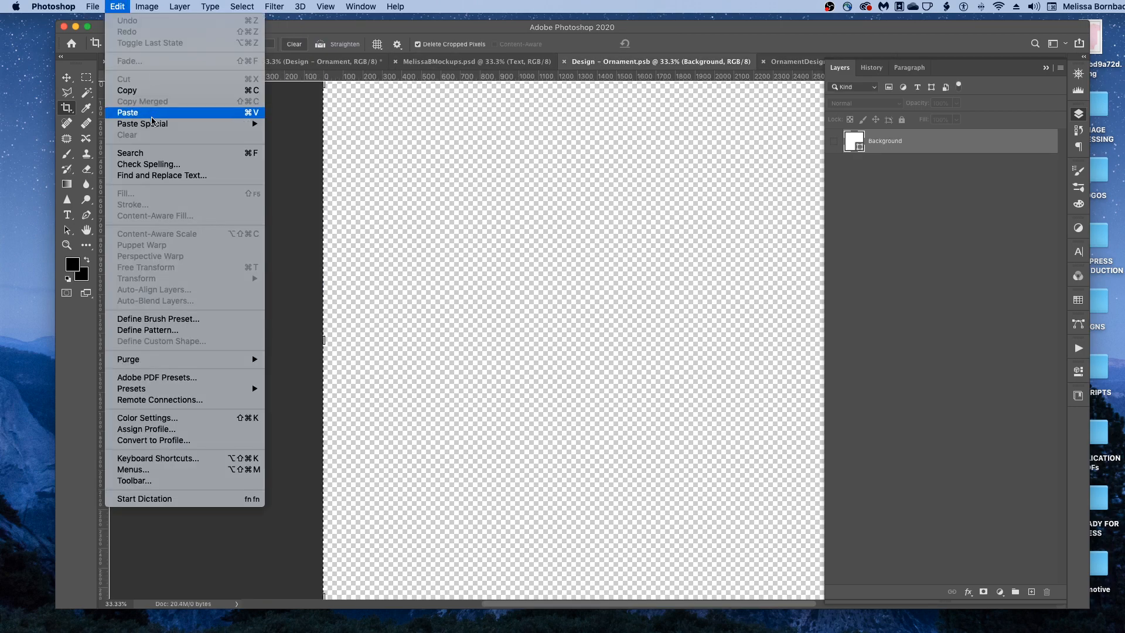
left_click(127, 112)
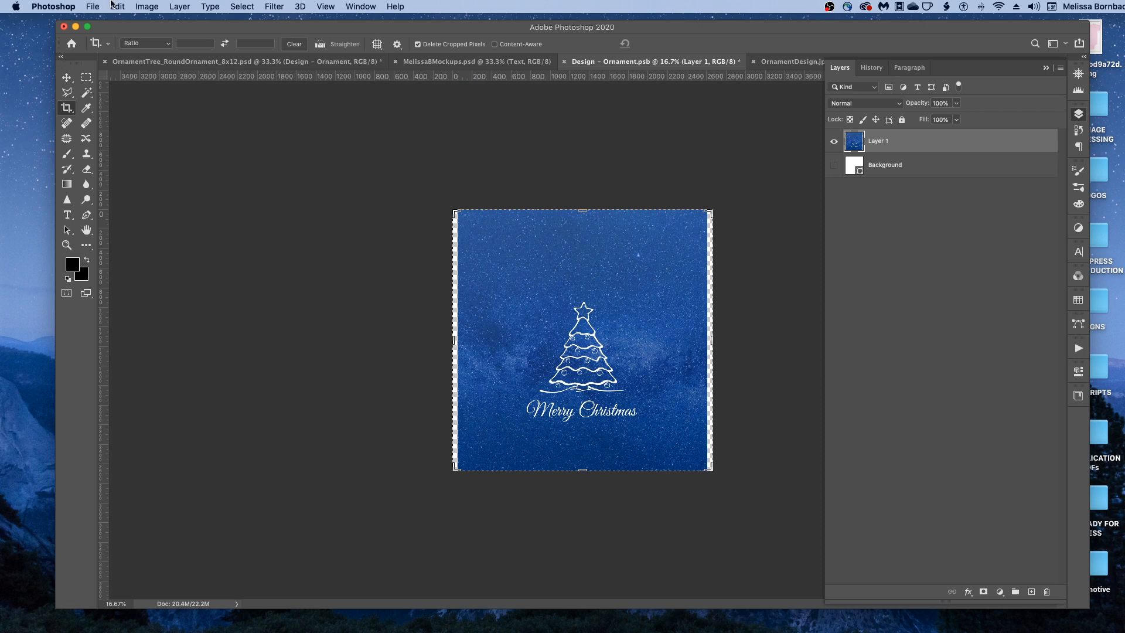
- Scale Layer 1's Merry Christmas tree artwork up to fill the smart object canvas
left_click(116, 6)
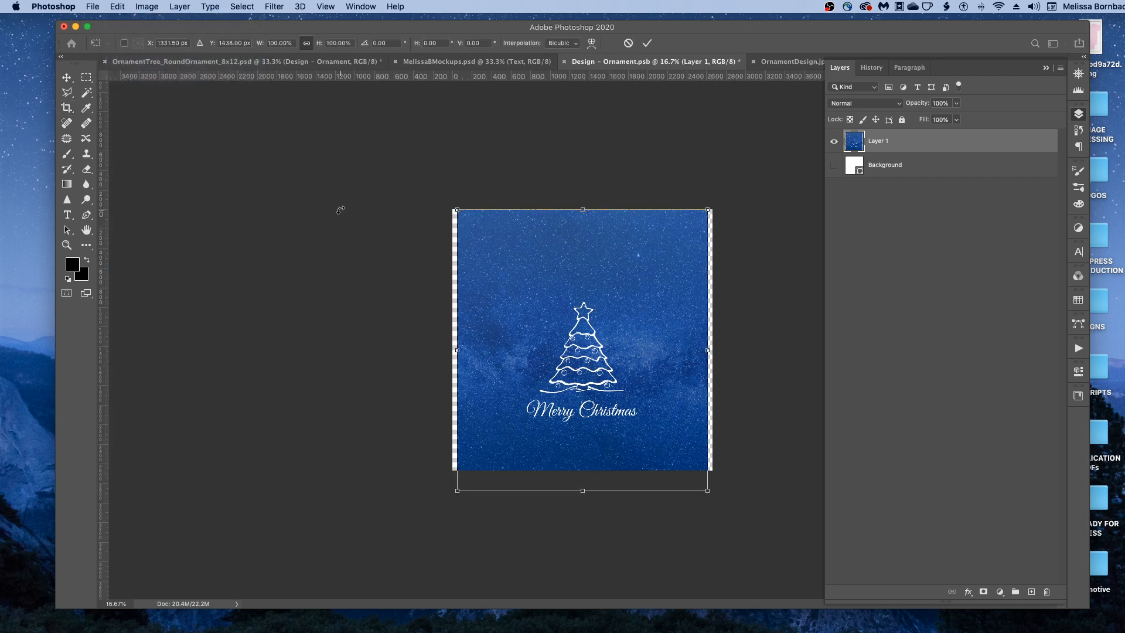
mouse_move(457, 198)
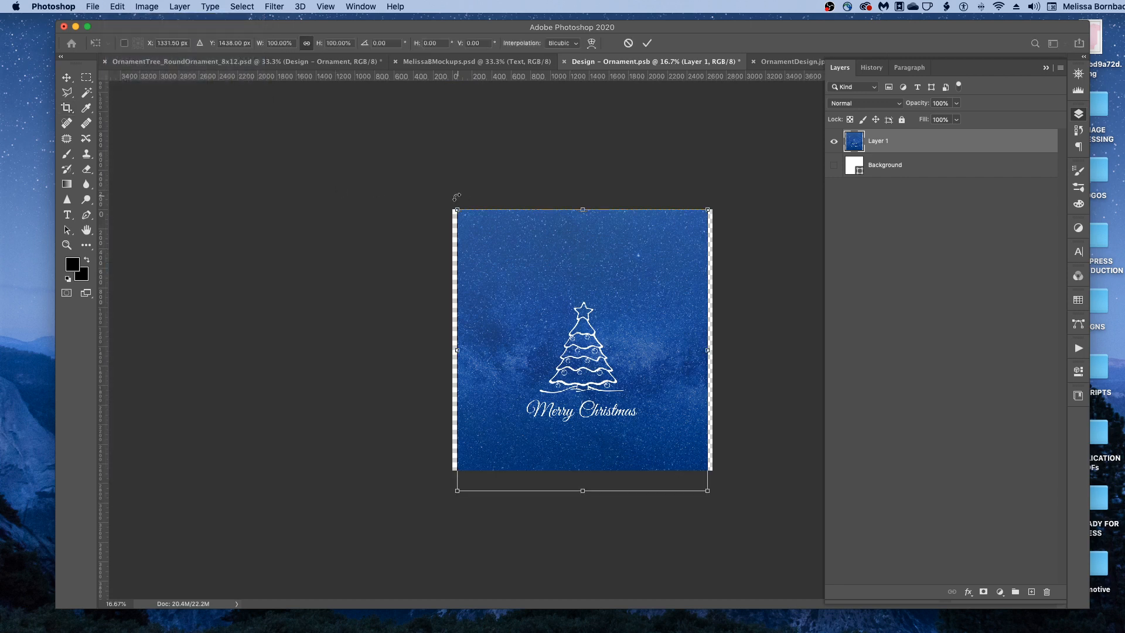
left_click_drag(456, 210, 447, 199)
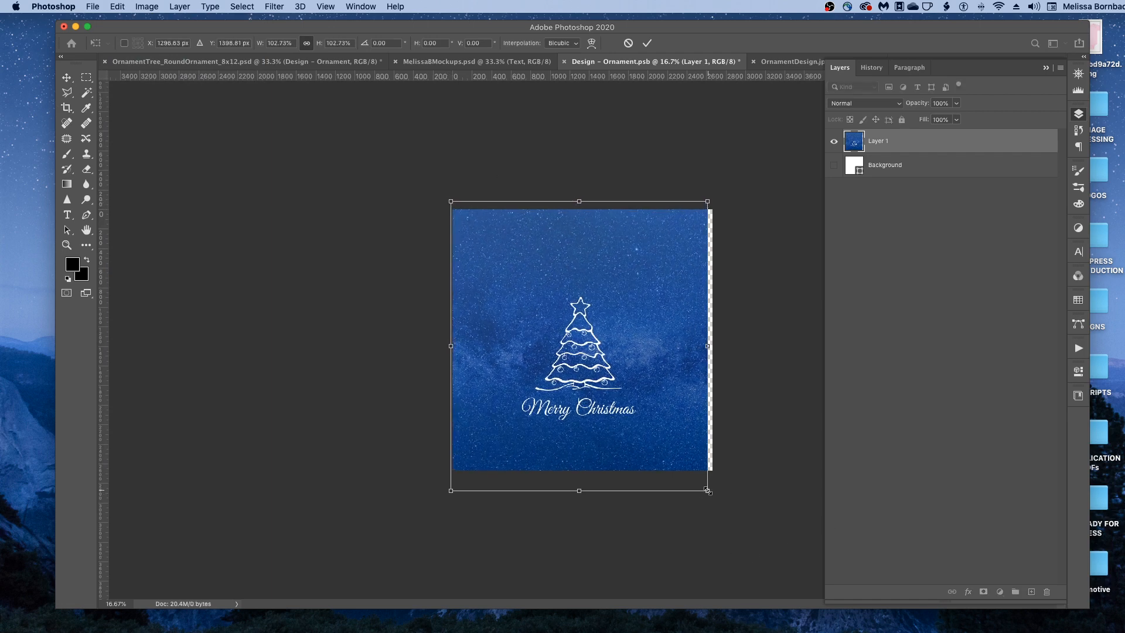
left_click_drag(709, 491, 714, 498)
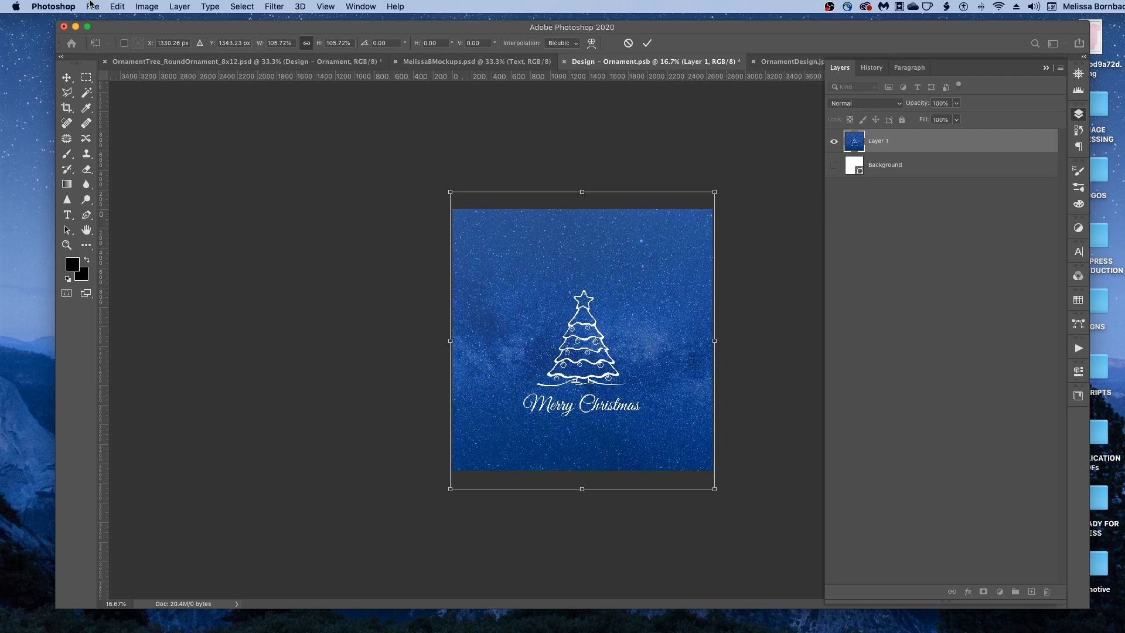
mouse_move(117, 6)
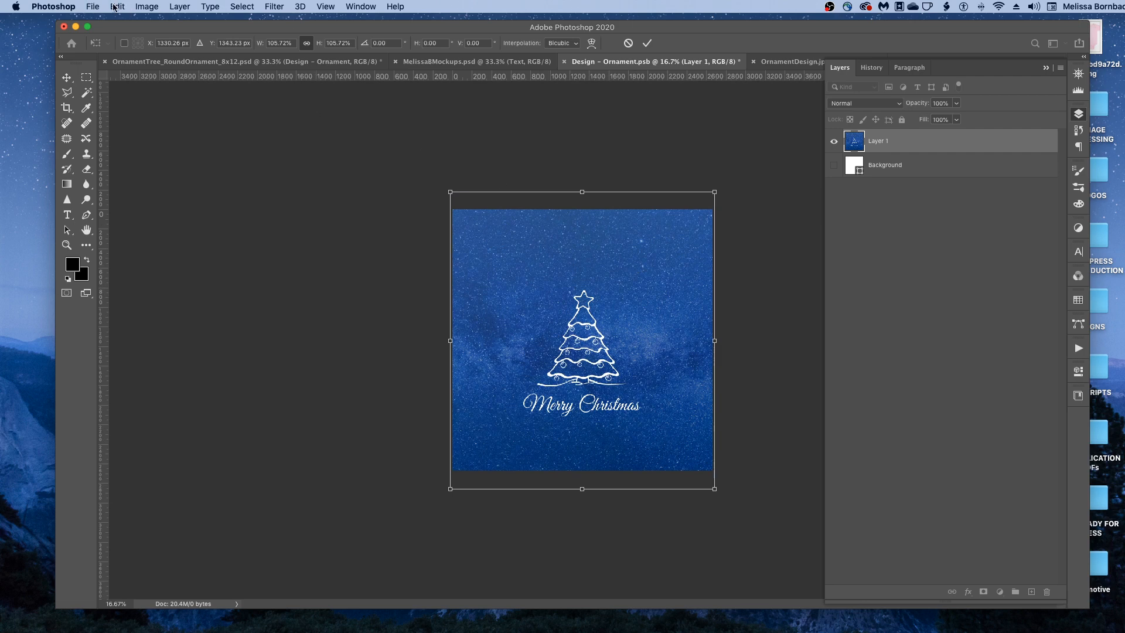
left_click(117, 7)
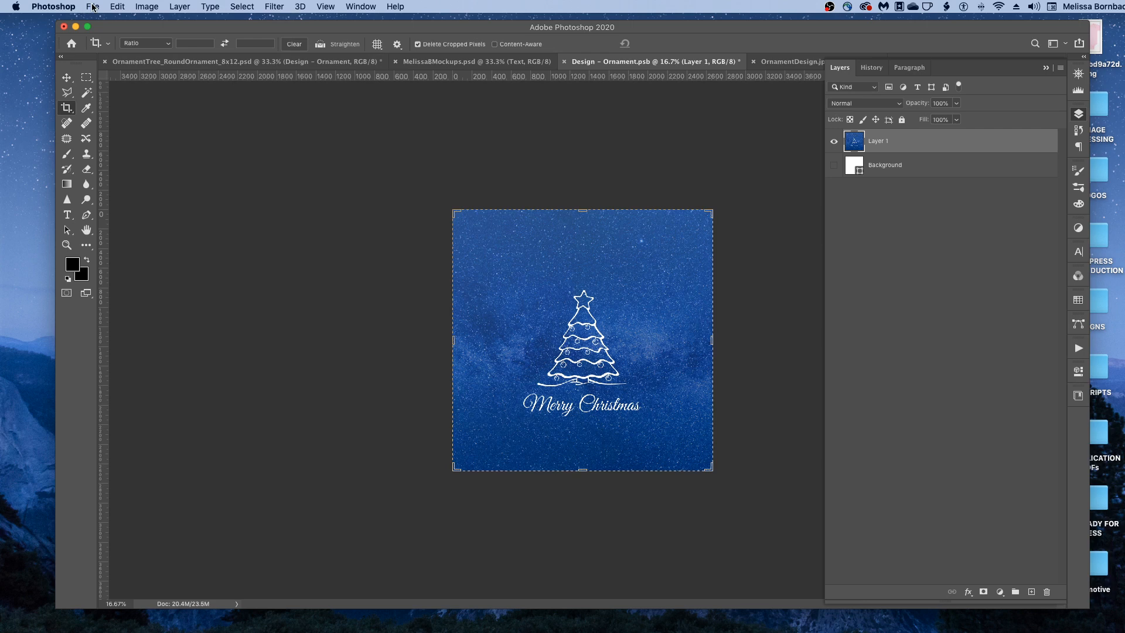
- Save Design - Ornament.psb and close it to return to the mockup
left_click(92, 7)
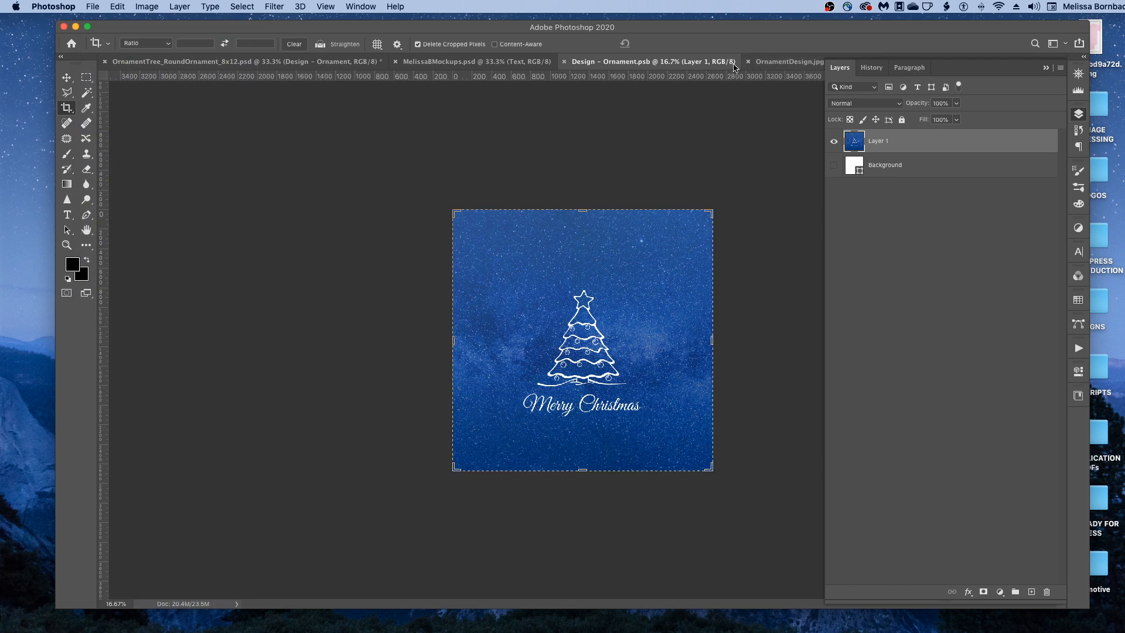
mouse_move(566, 64)
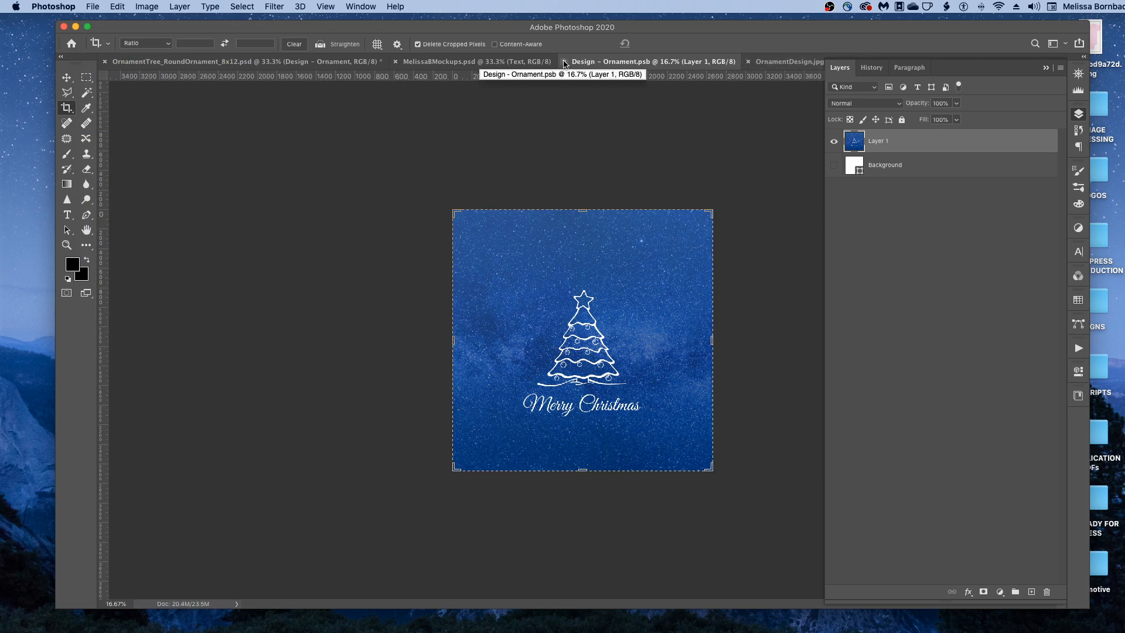
left_click(789, 61)
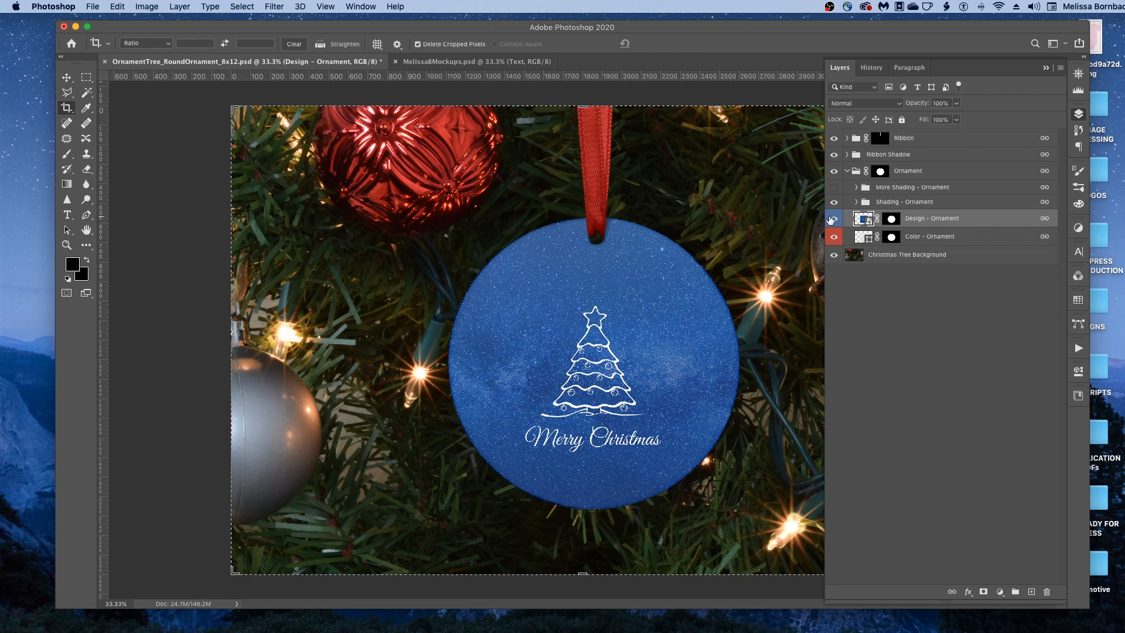
- Hide the Design - Ornament layer so the ornament appears blank
left_click(833, 218)
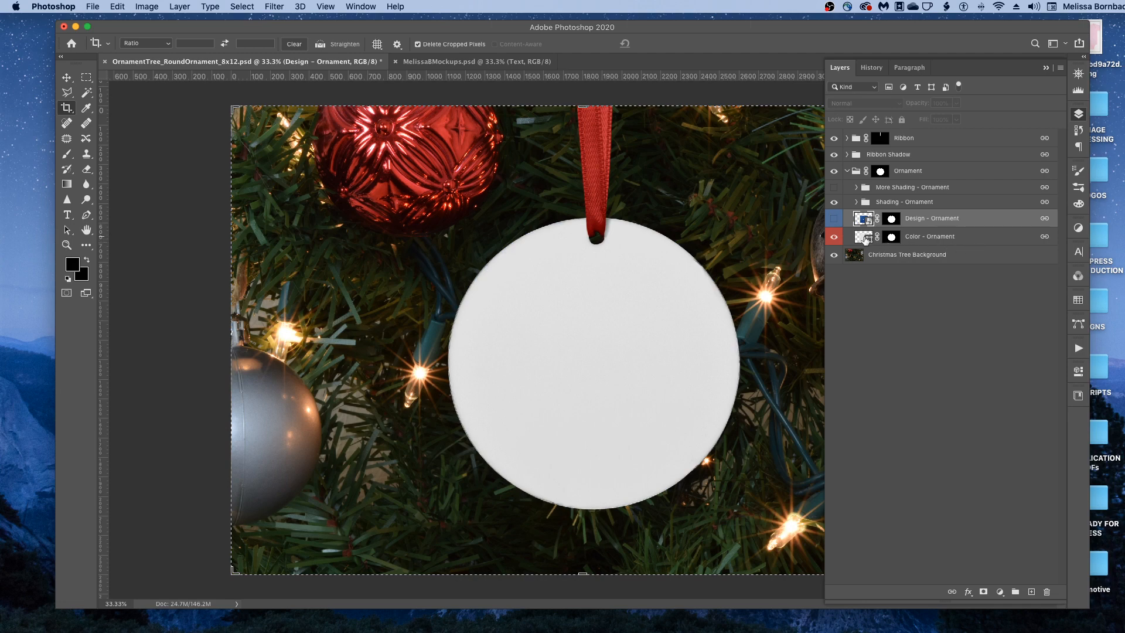
- Change the Color - Ornament fill to a light blue
double_click(890, 236)
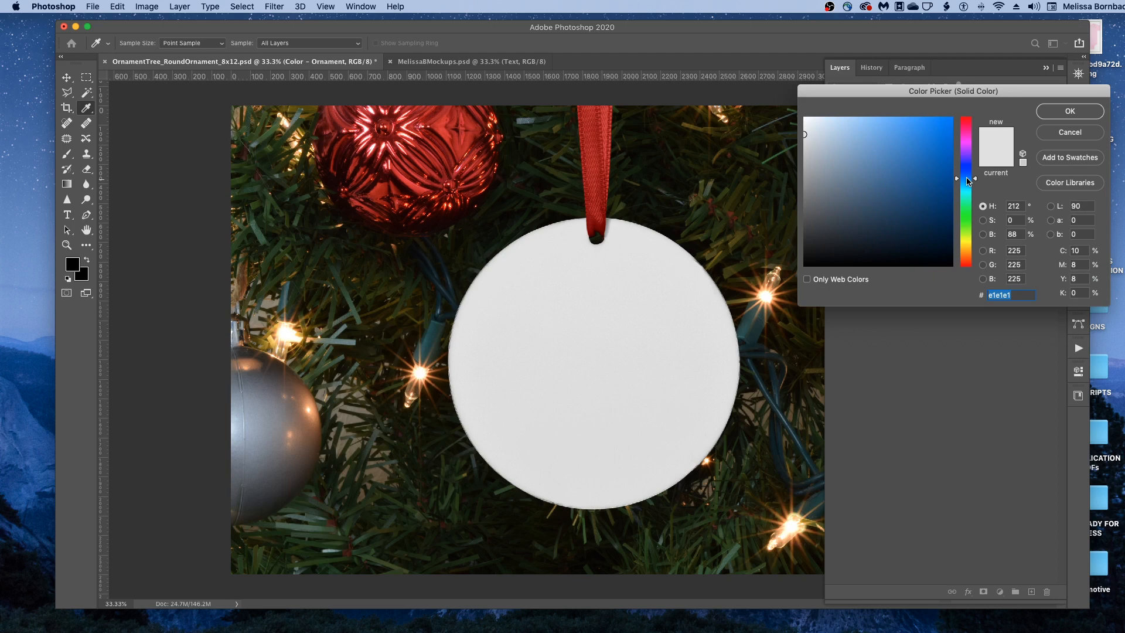
left_click(862, 137)
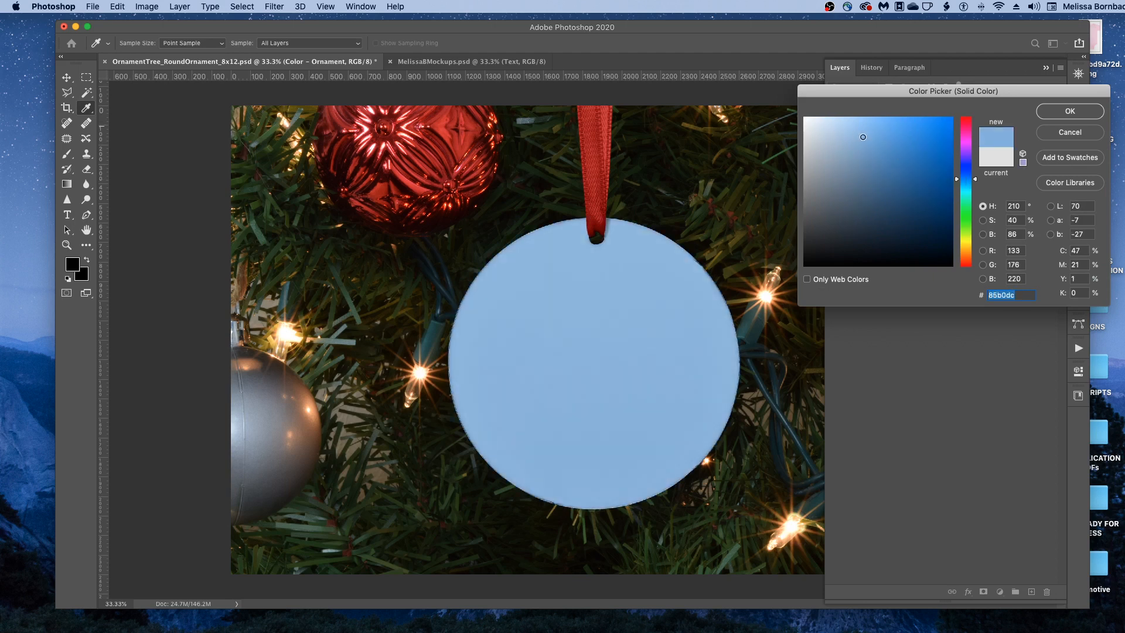
left_click(855, 134)
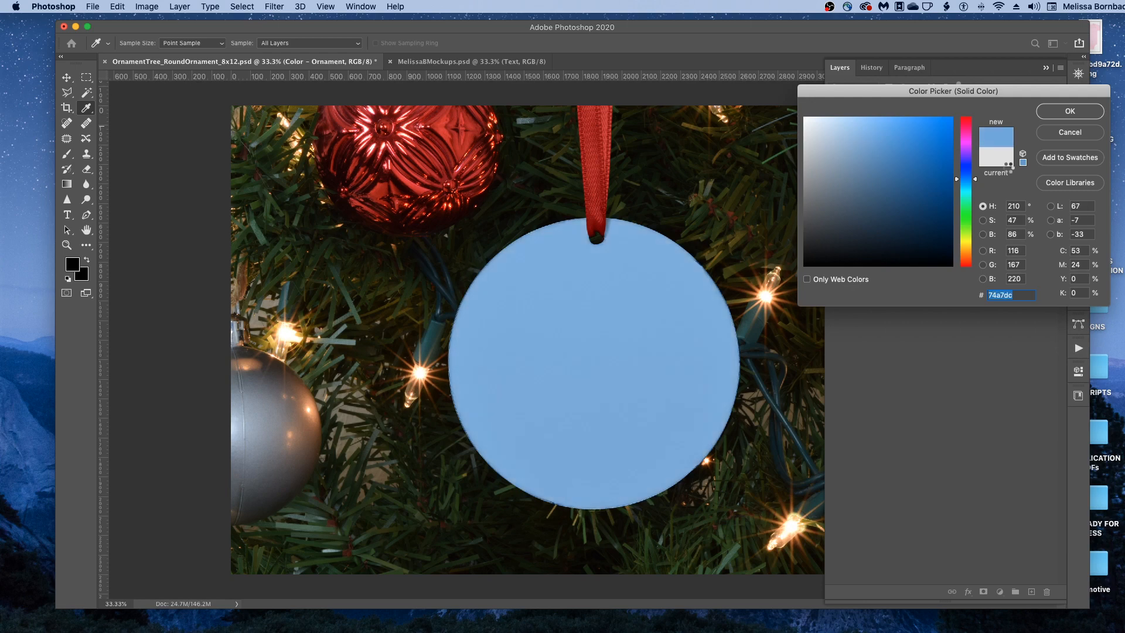
left_click(874, 137)
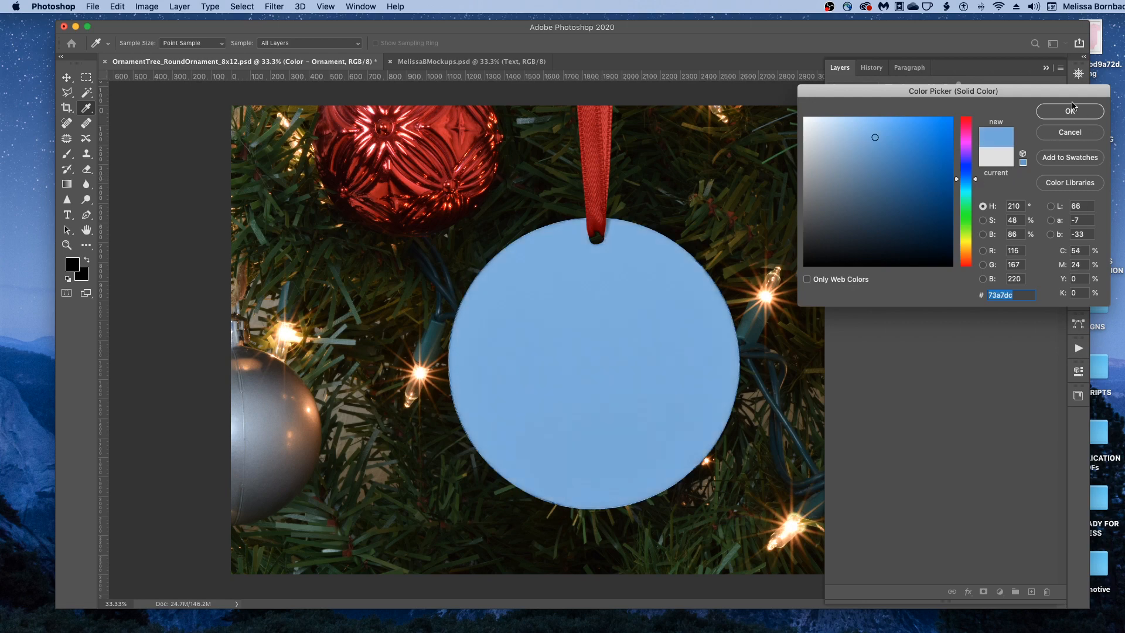
left_click(1068, 111)
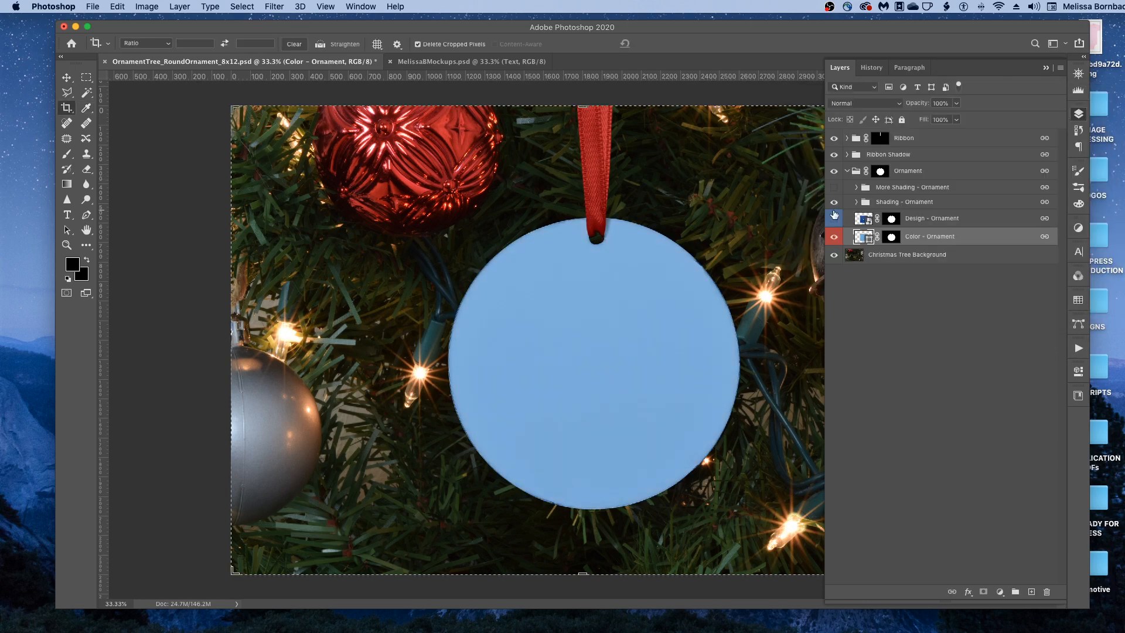
- Show Design - Ornament again and raise More Shading - Ornament opacity to about 90%
left_click(833, 218)
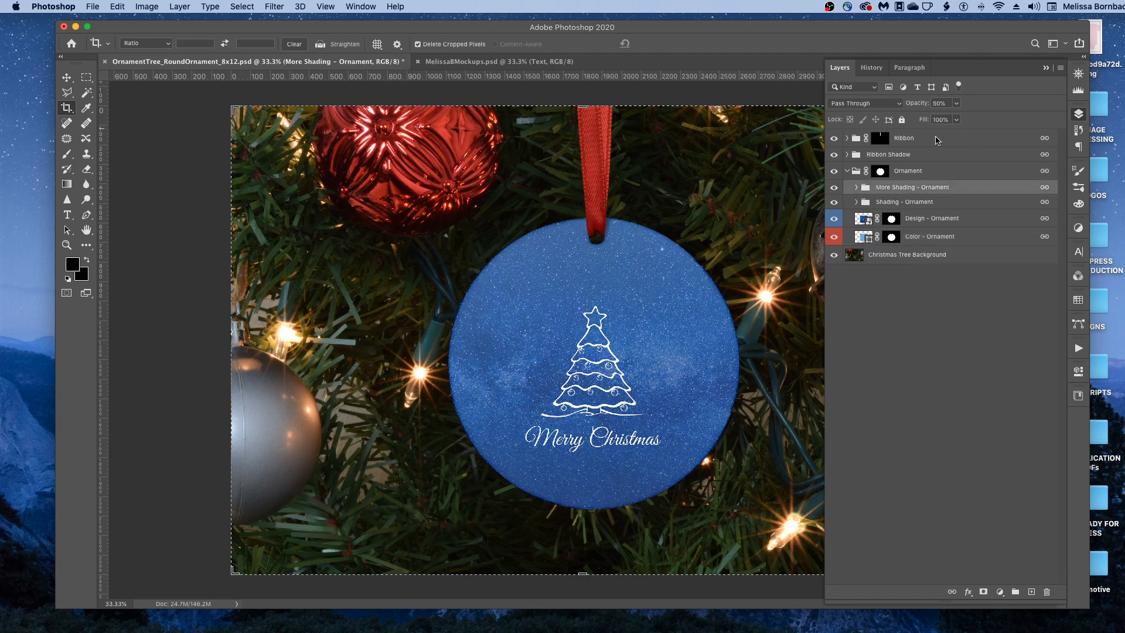
left_click(954, 102)
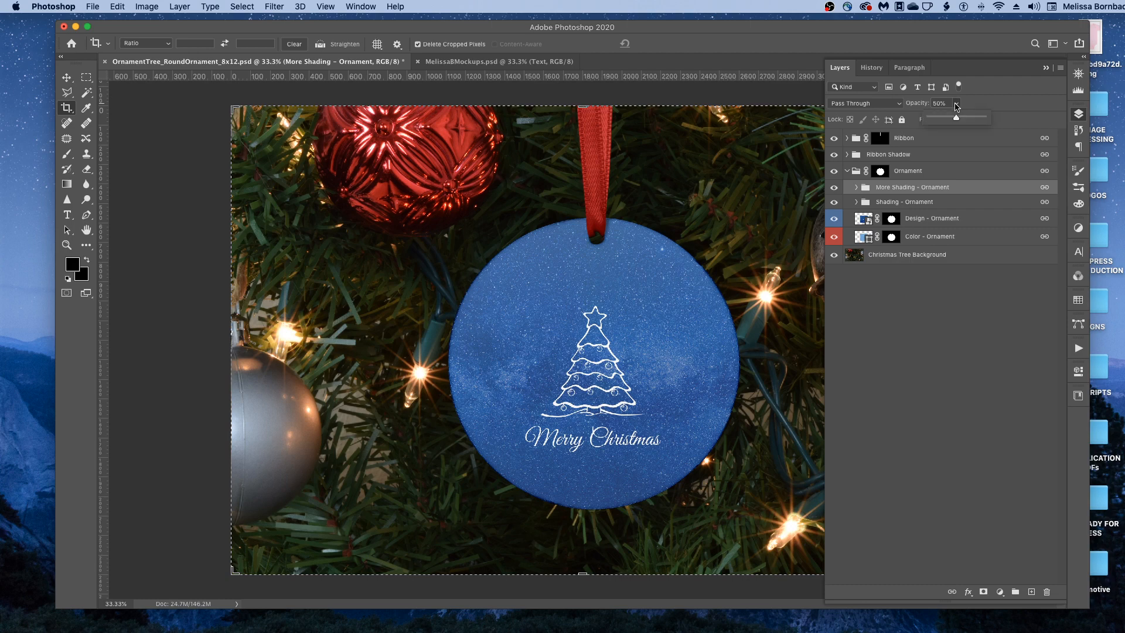
left_click_drag(955, 119, 974, 120)
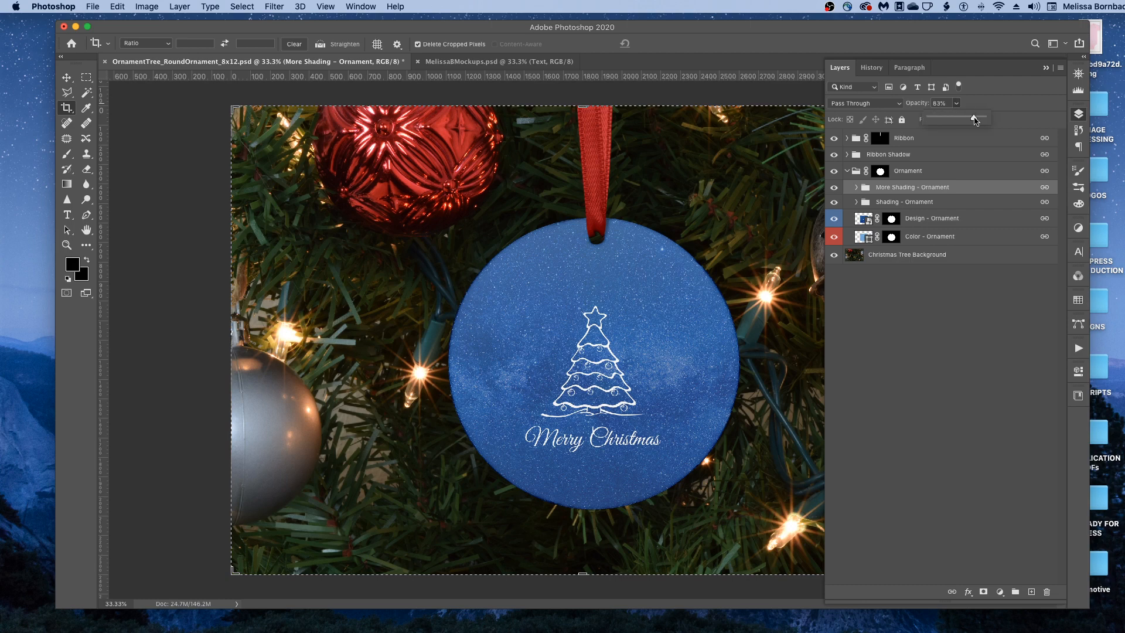
left_click_drag(971, 119, 977, 119)
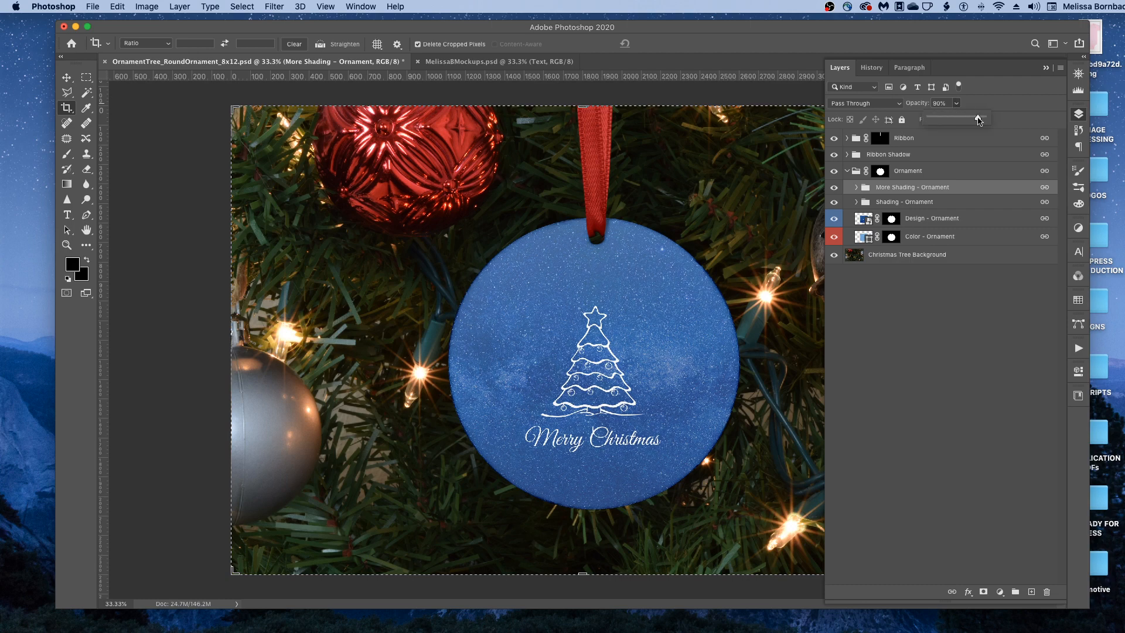
left_click_drag(979, 119, 942, 119)
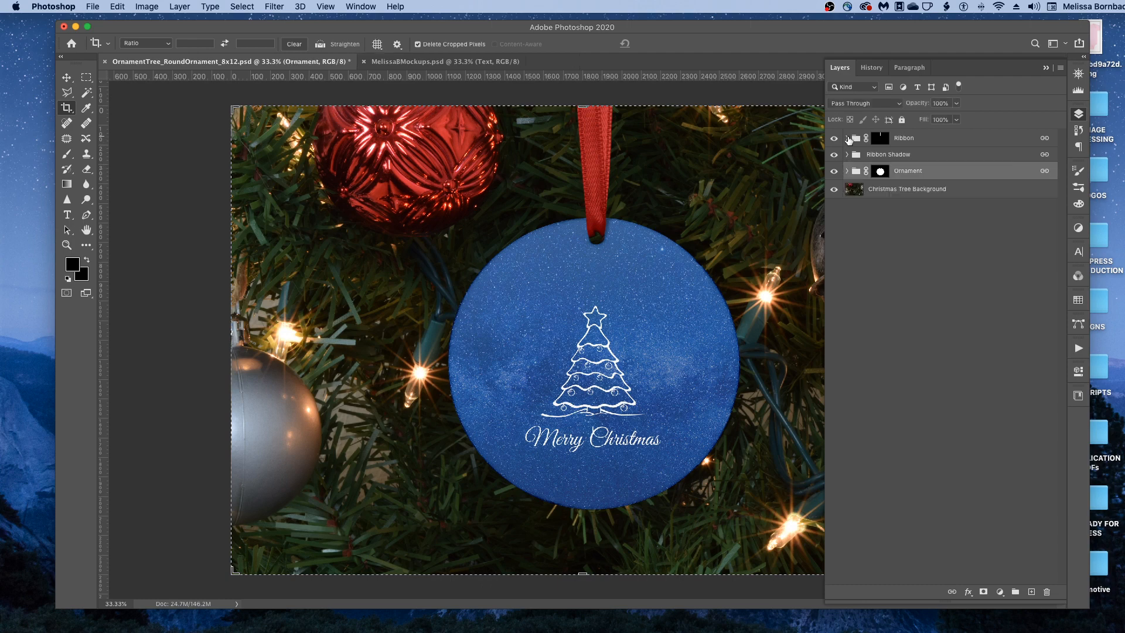
- Expand the Ribbon group and change the Color - Ribbon fill from red to dark blue
left_click(846, 138)
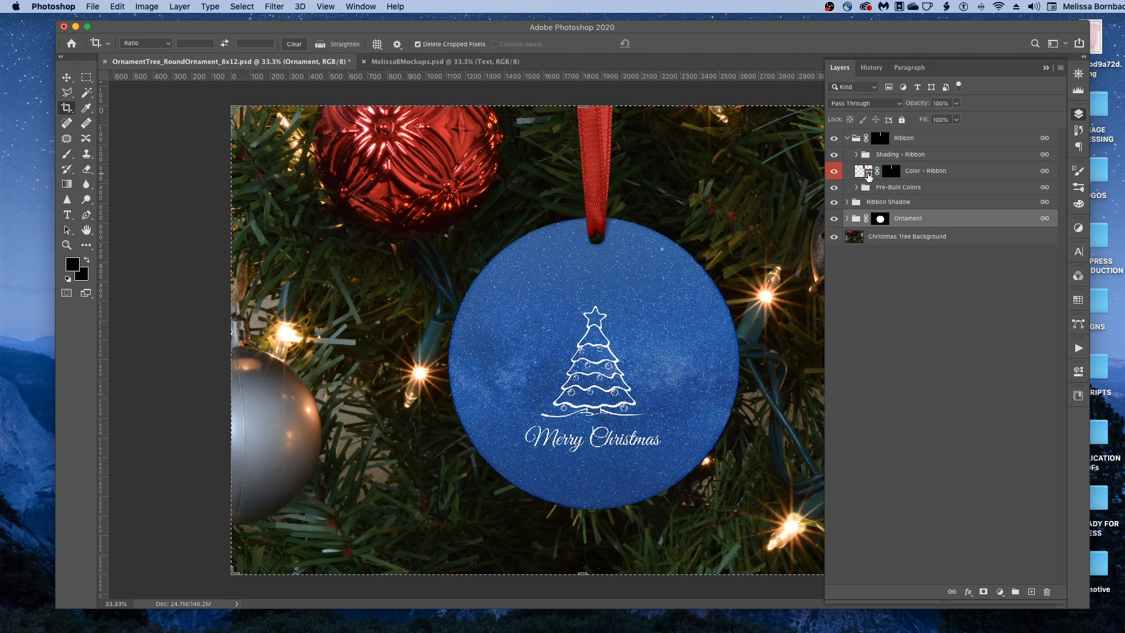
double_click(863, 170)
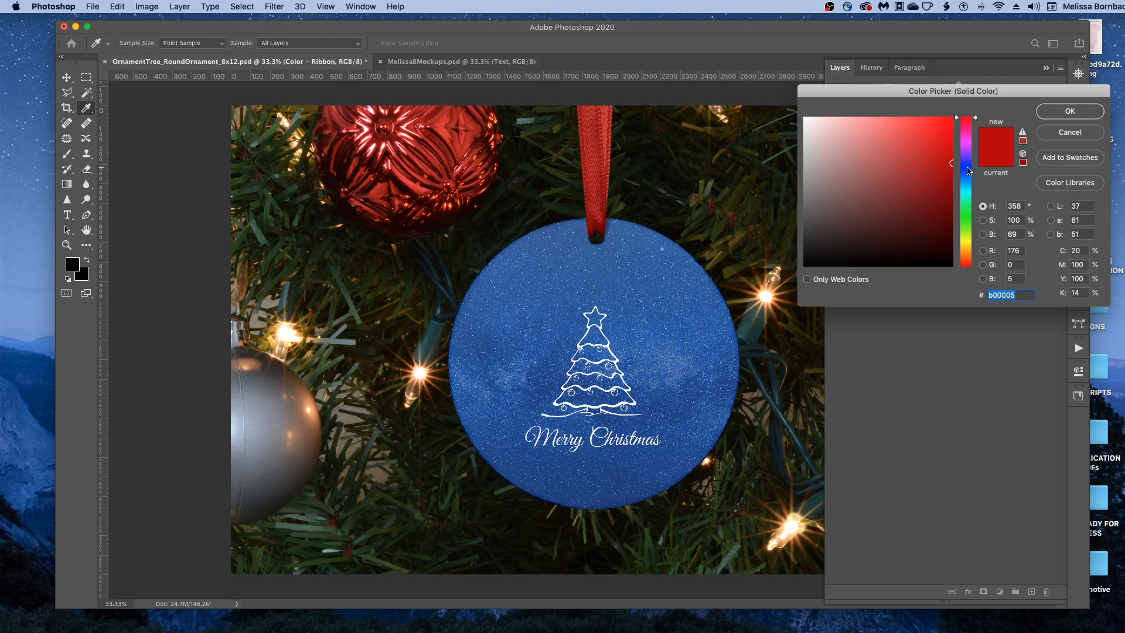
left_click(965, 175)
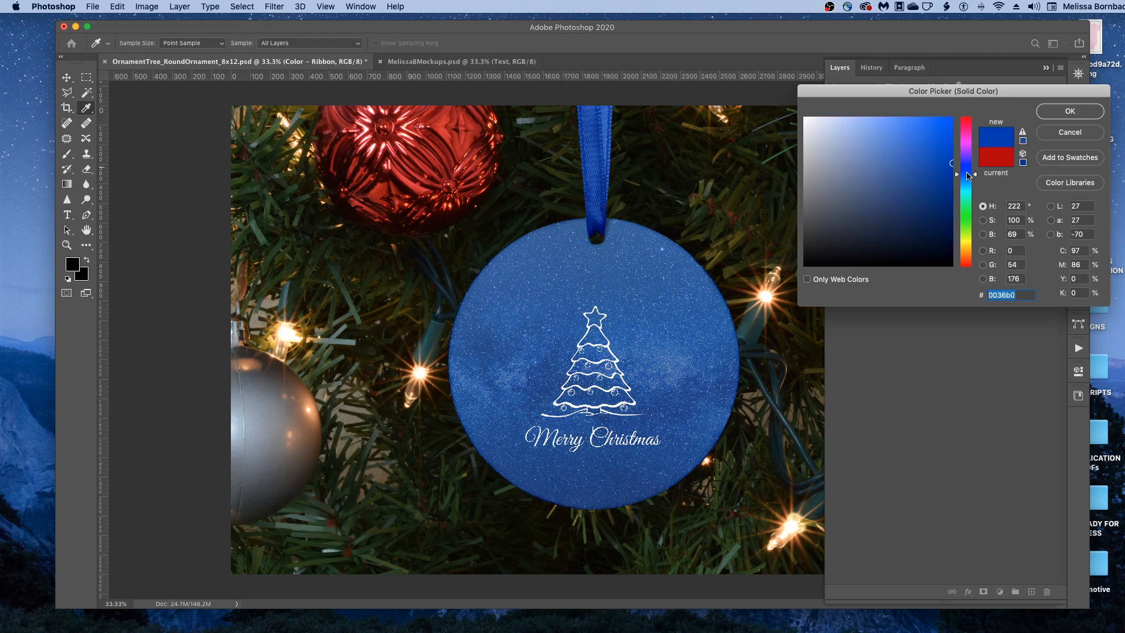
left_click(907, 201)
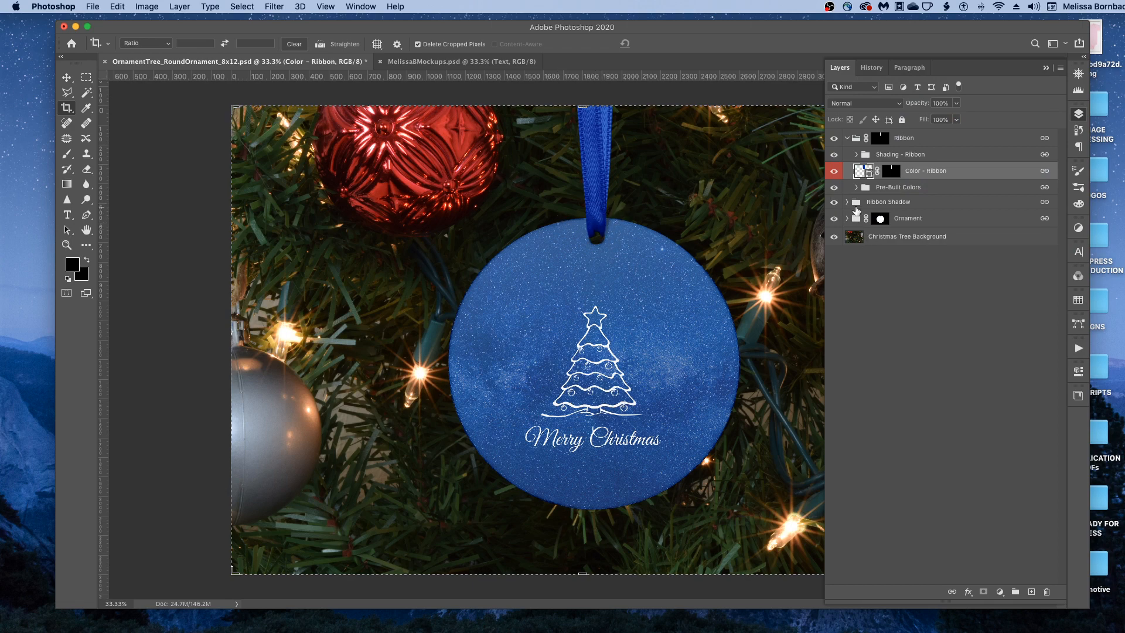
- Expand the Ribbon Shadow group and select the Ribbon copy's Drop Shadow layer
left_click(855, 201)
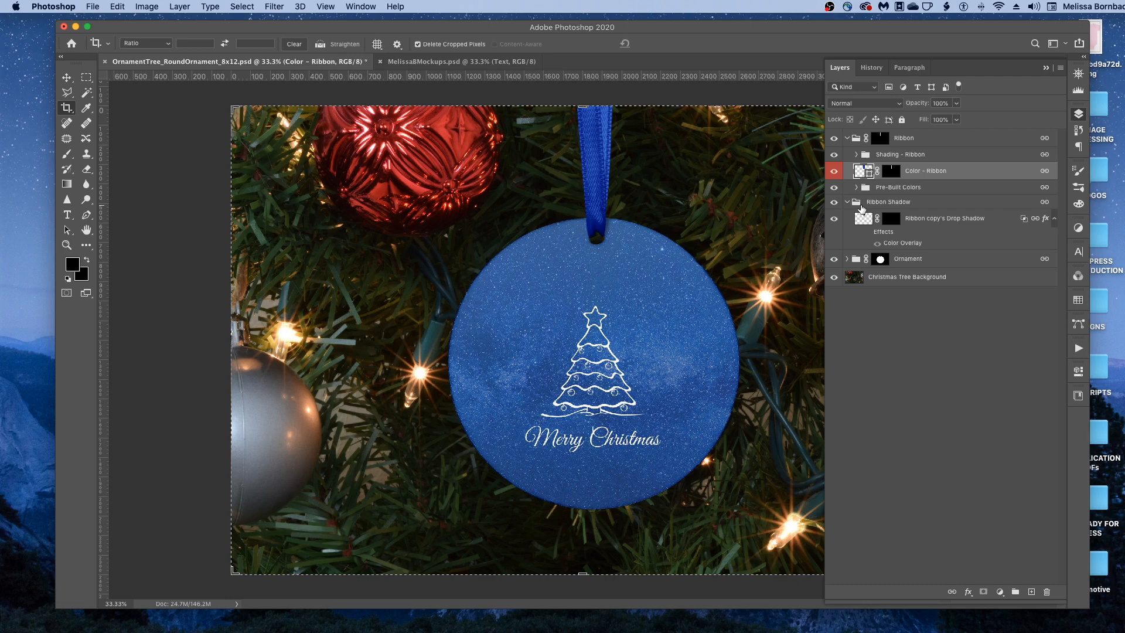
mouse_move(864, 223)
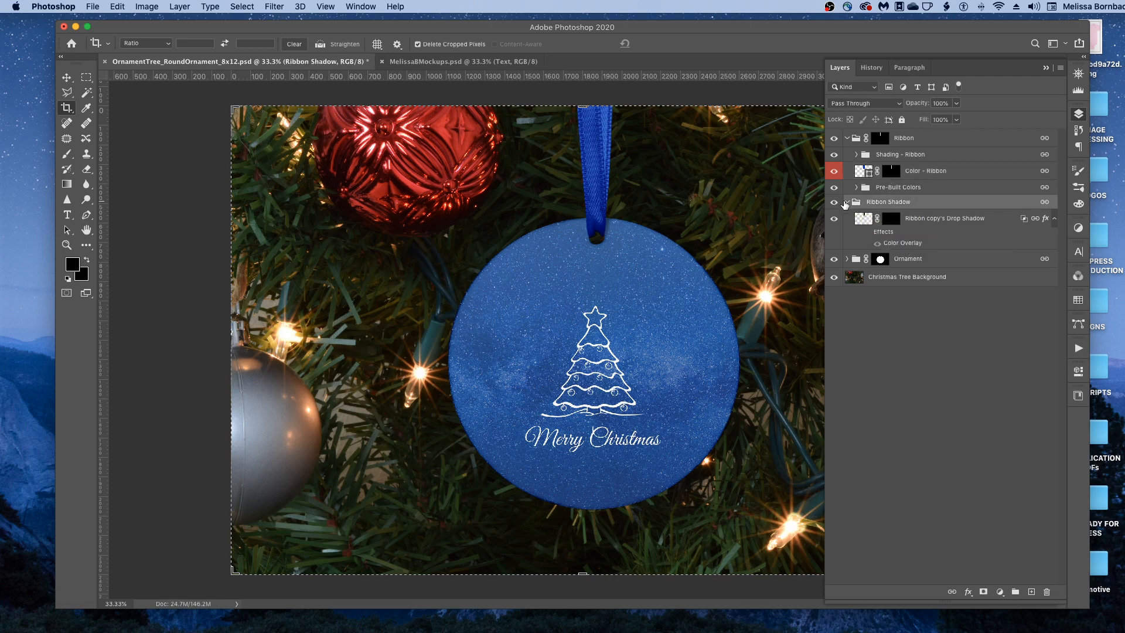
left_click(846, 201)
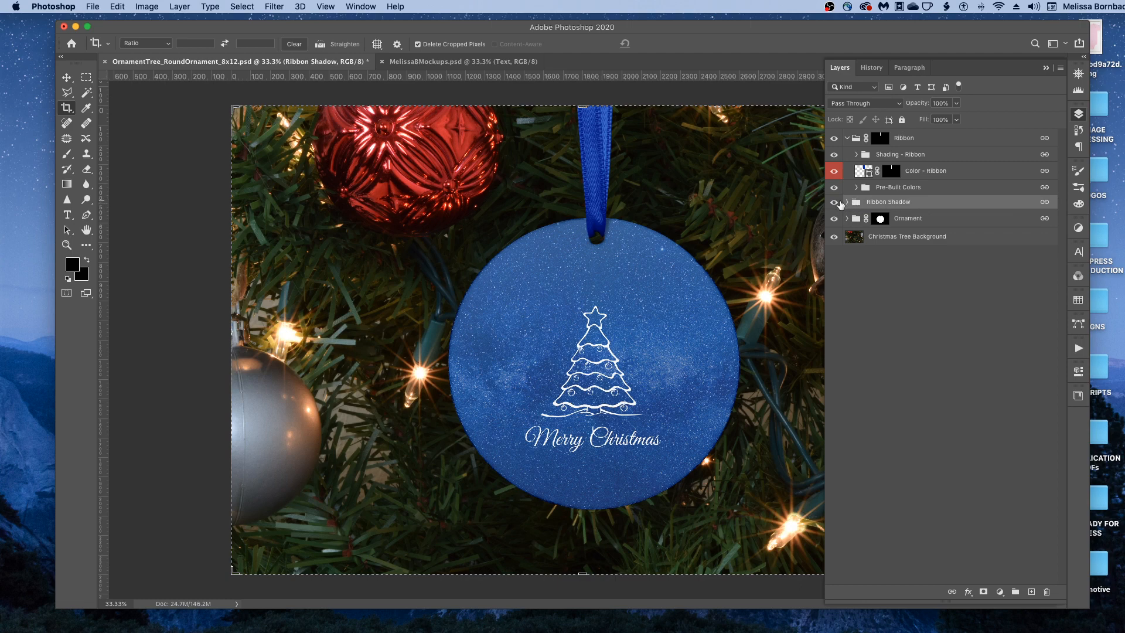
left_click(847, 201)
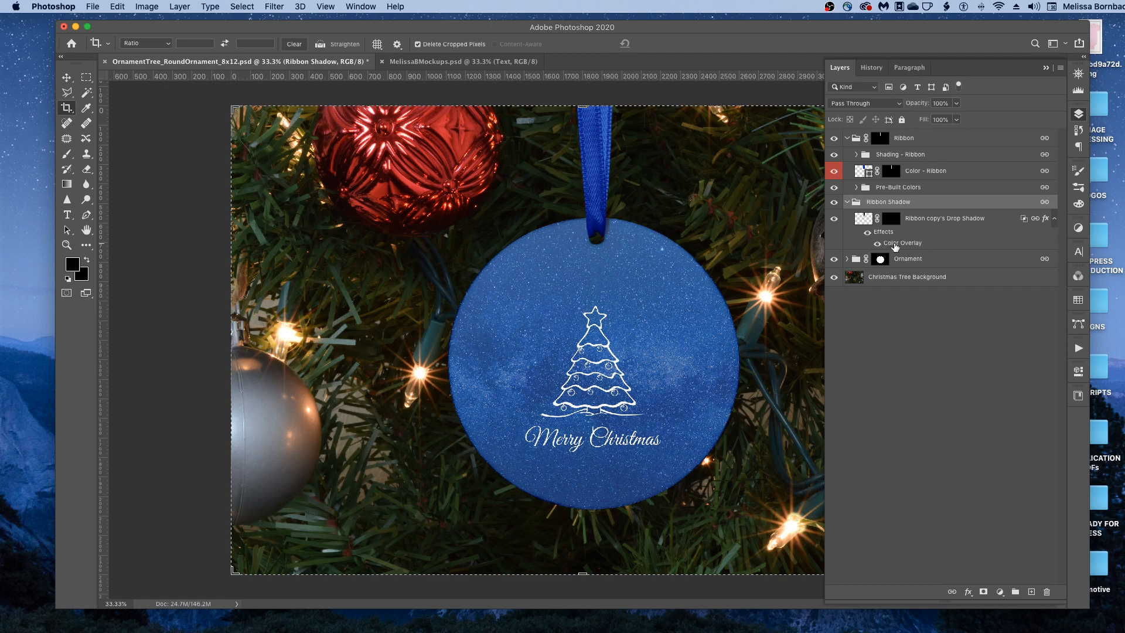
left_click(944, 217)
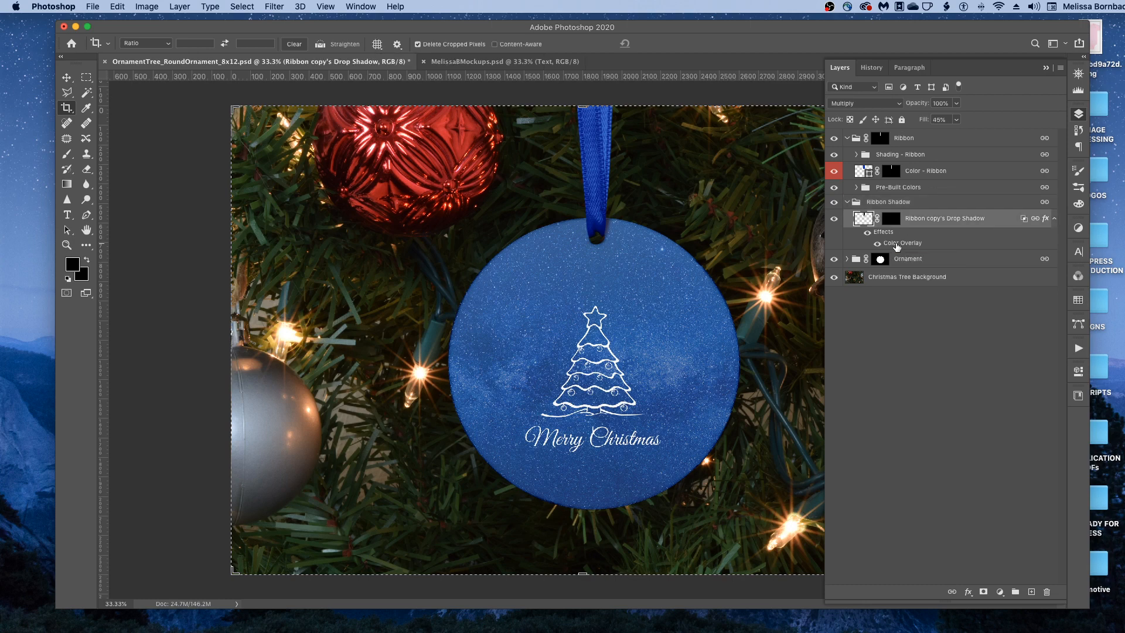
- Change the ribbon shadow's Color Overlay colour to blue #3d65c9 and confirm the layer style
double_click(900, 242)
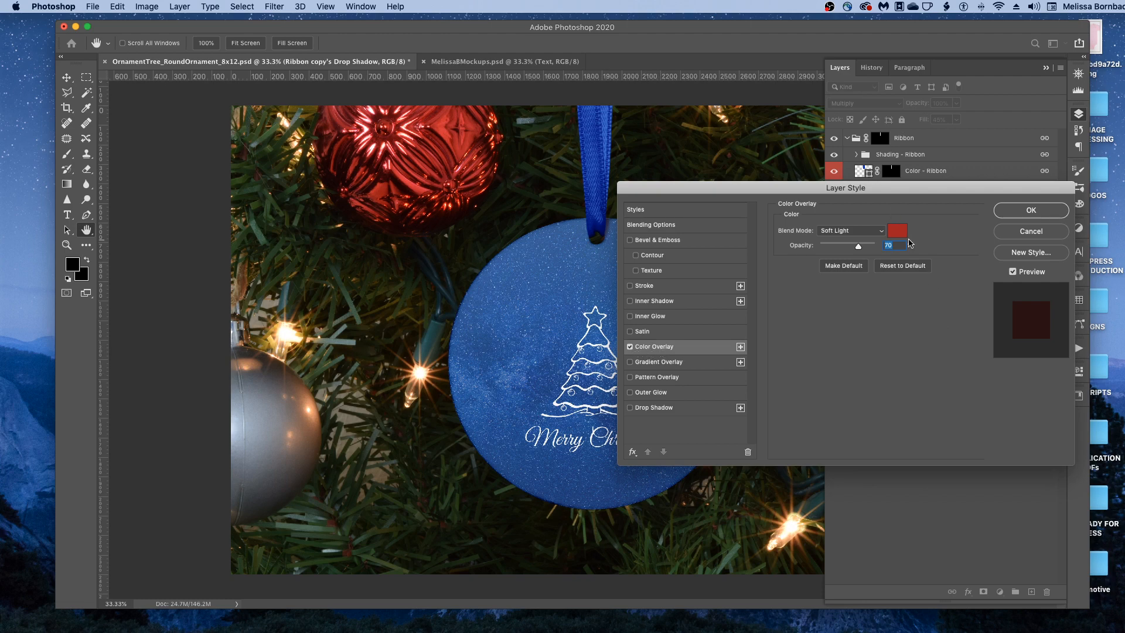
mouse_move(908, 243)
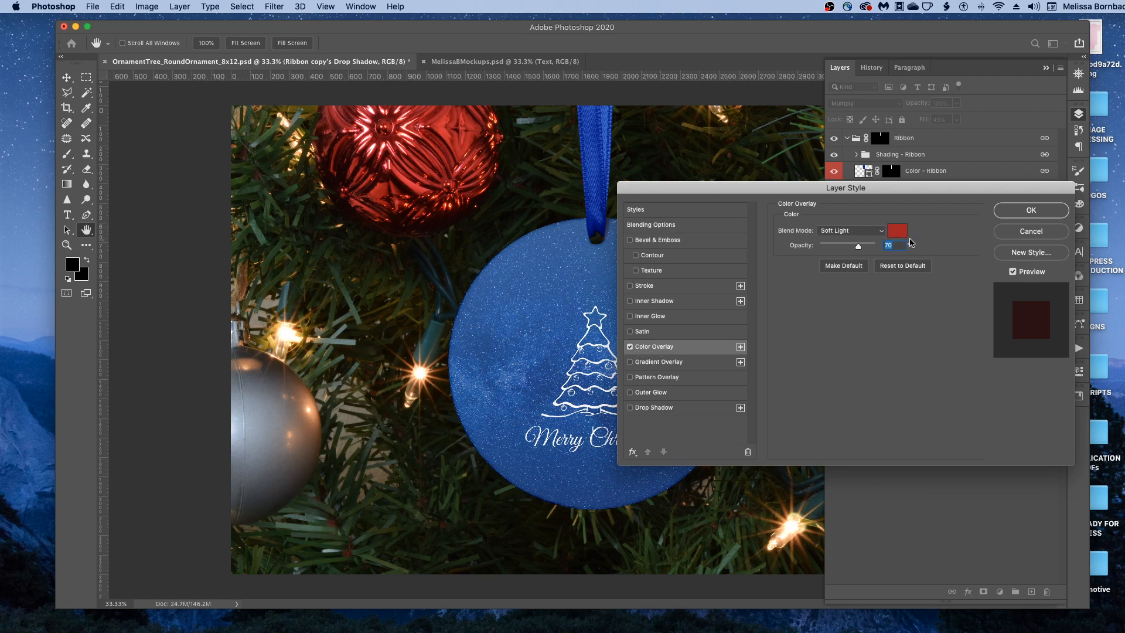
left_click(896, 230)
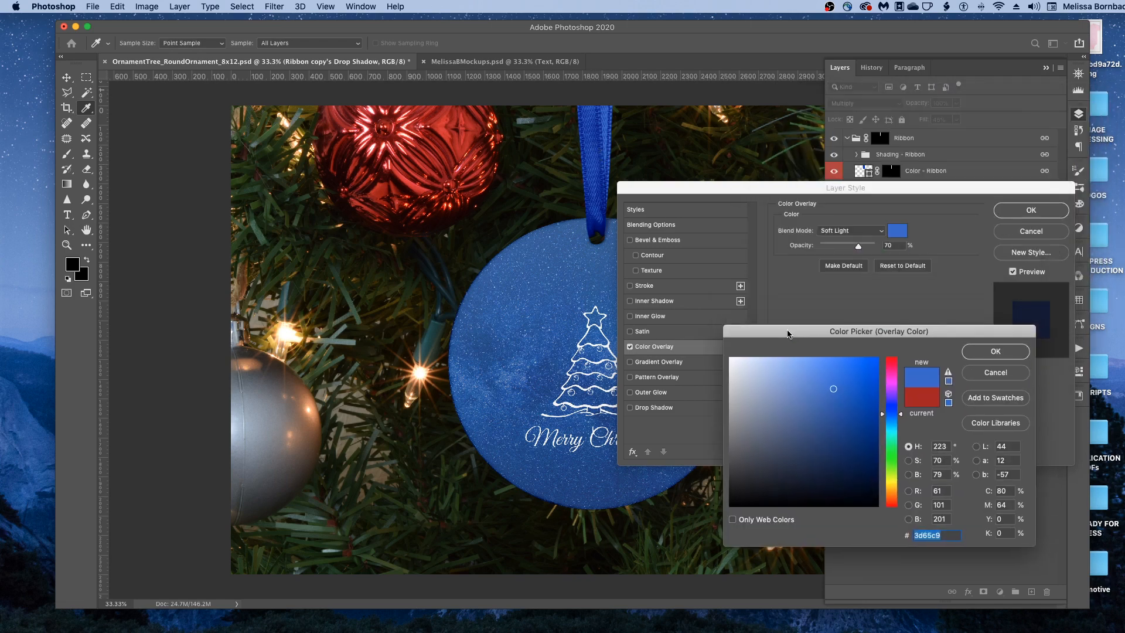
left_click(994, 351)
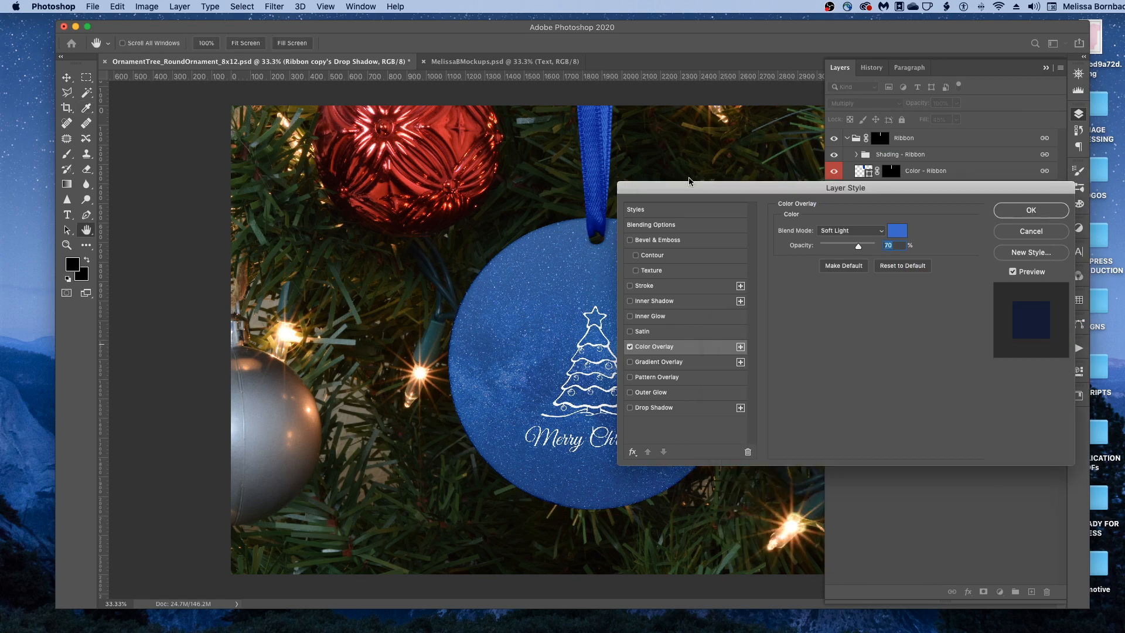
left_click(1029, 210)
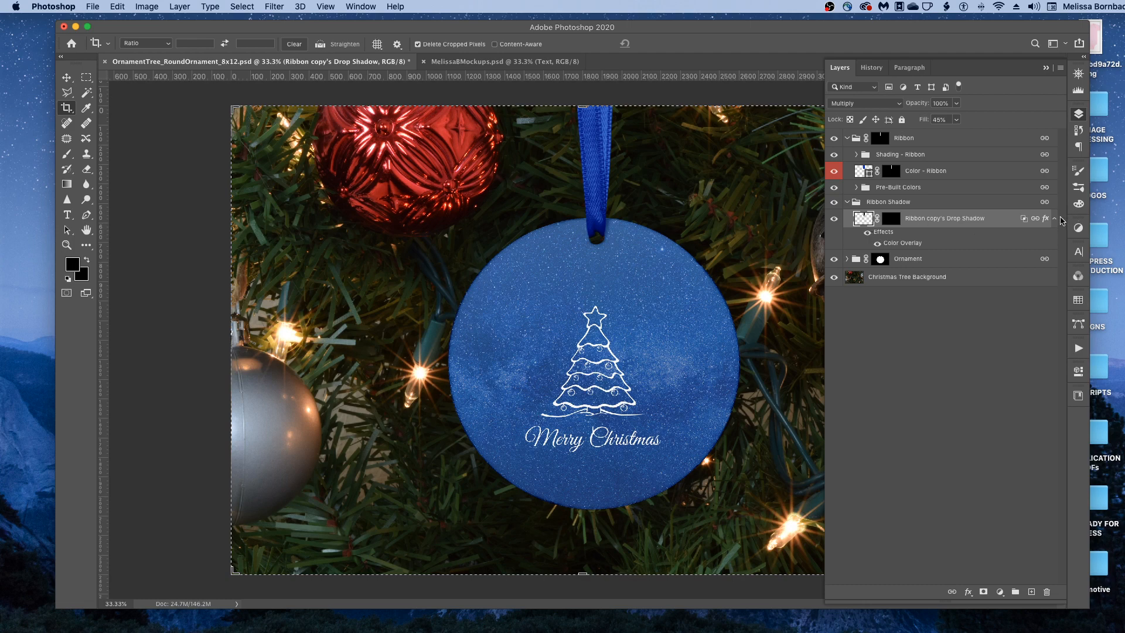
- Collapse the Ribbon Shadow and Ribbon groups in the Layers panel
left_click(846, 201)
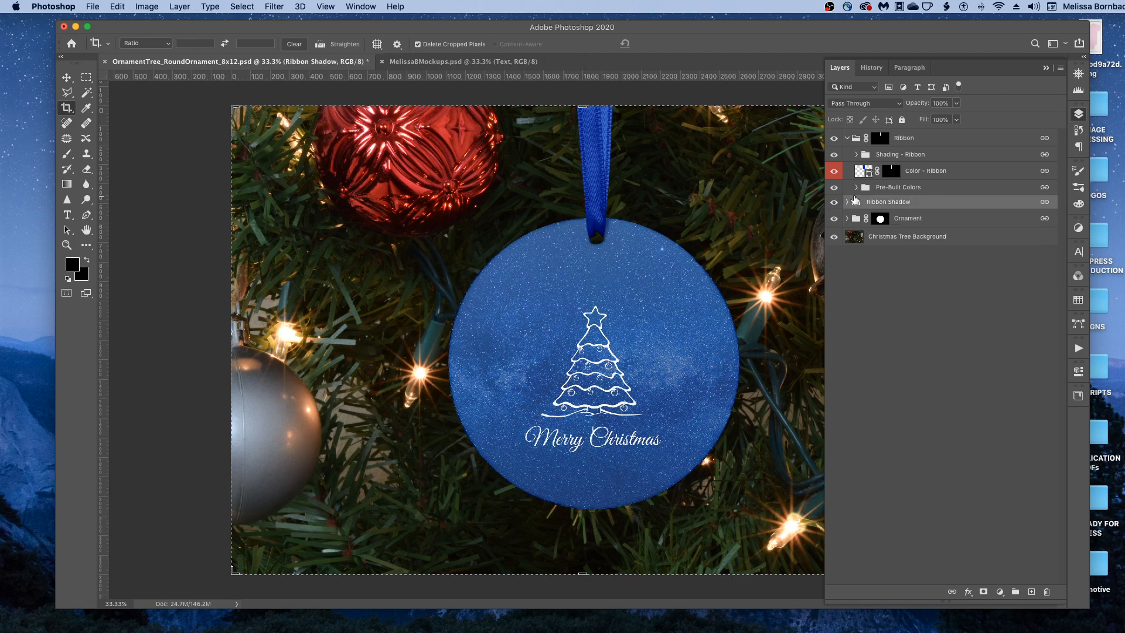
left_click(846, 137)
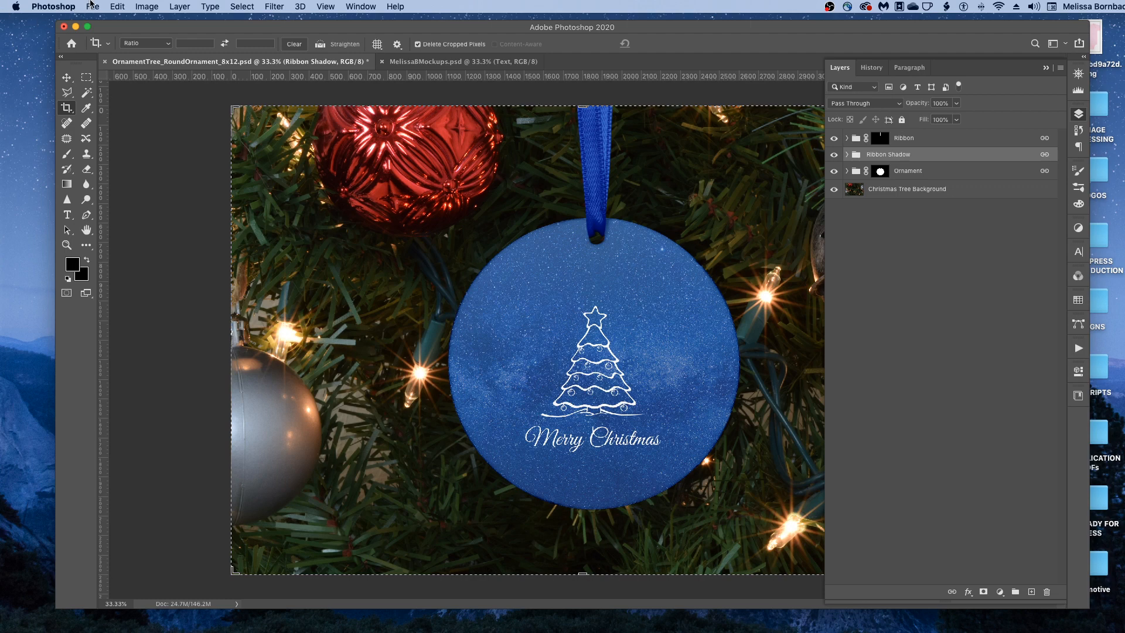
- Open Save As for the ornament mockup and choose JPEG as the format
left_click(92, 7)
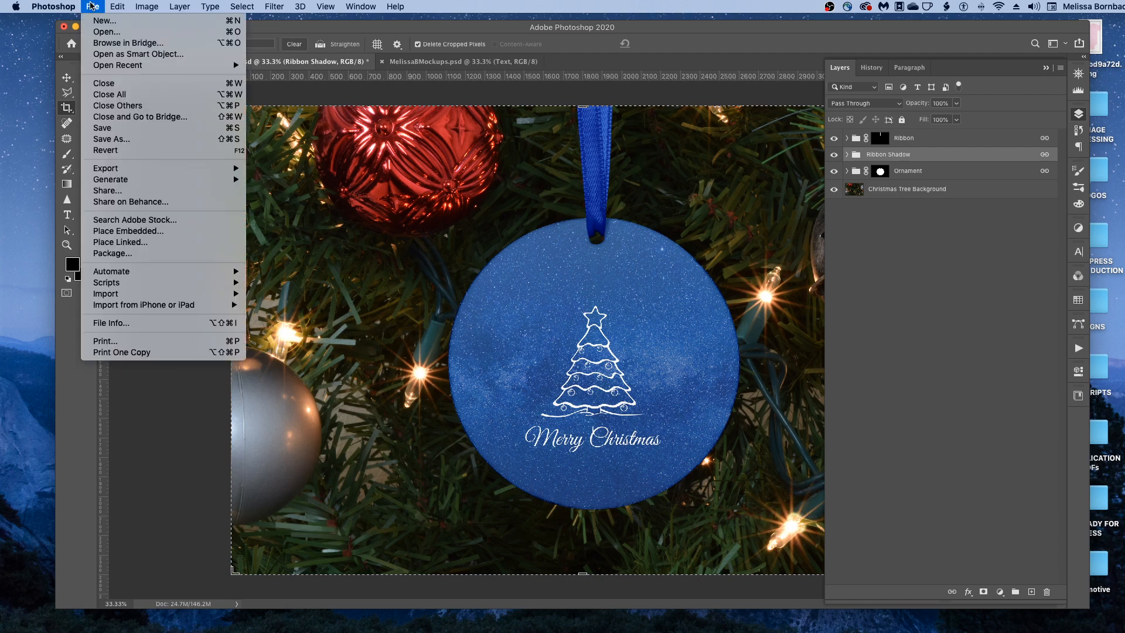
mouse_move(117, 105)
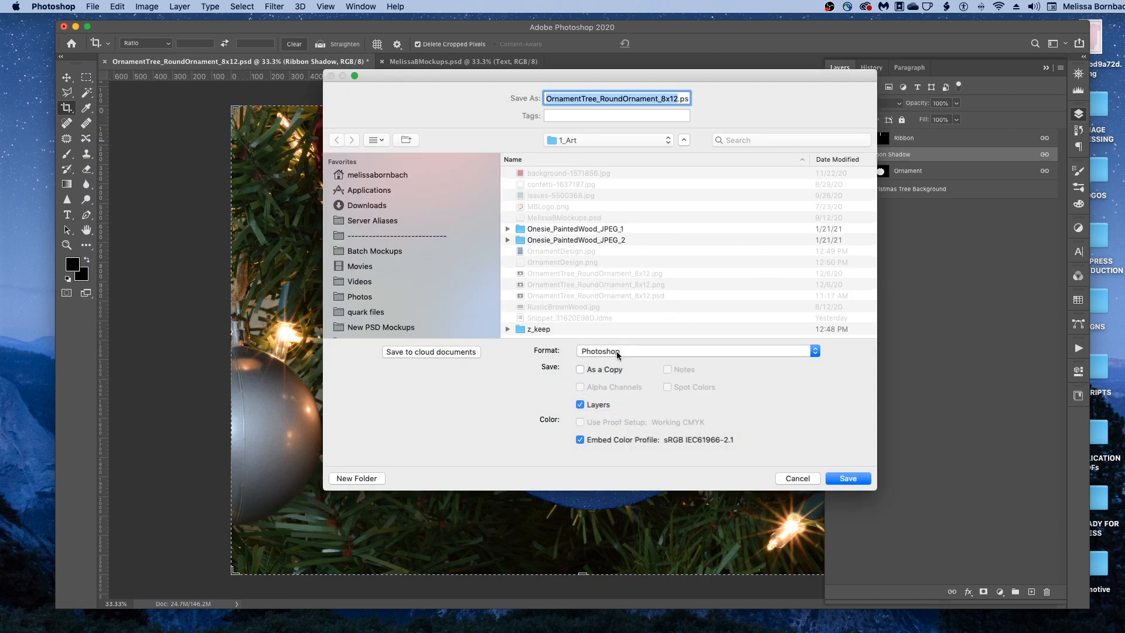
left_click(694, 351)
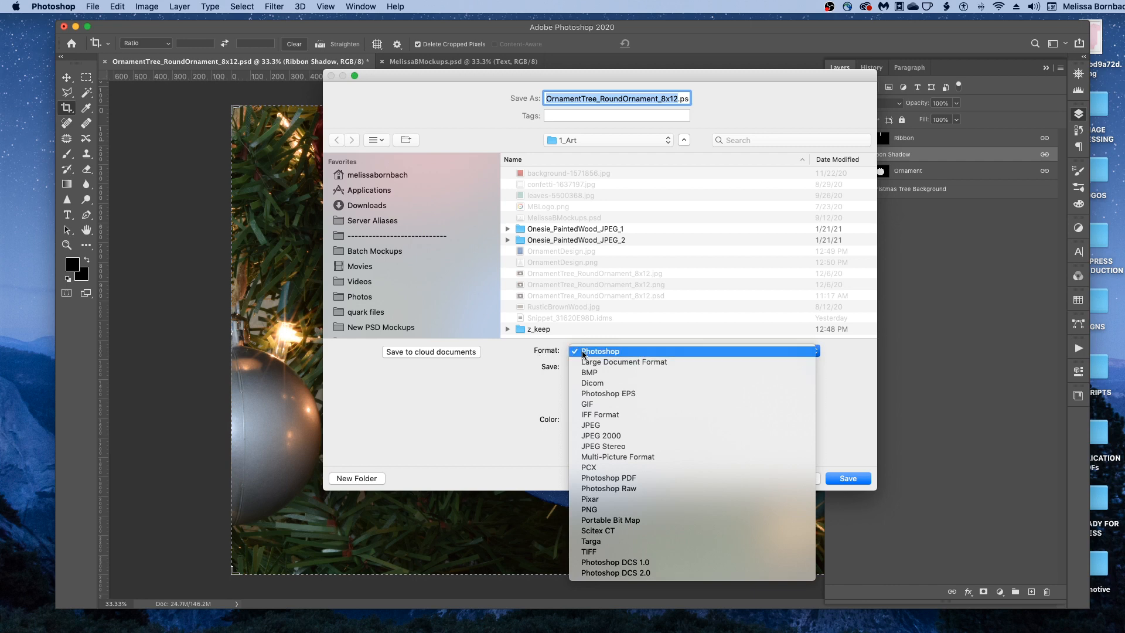
left_click(590, 424)
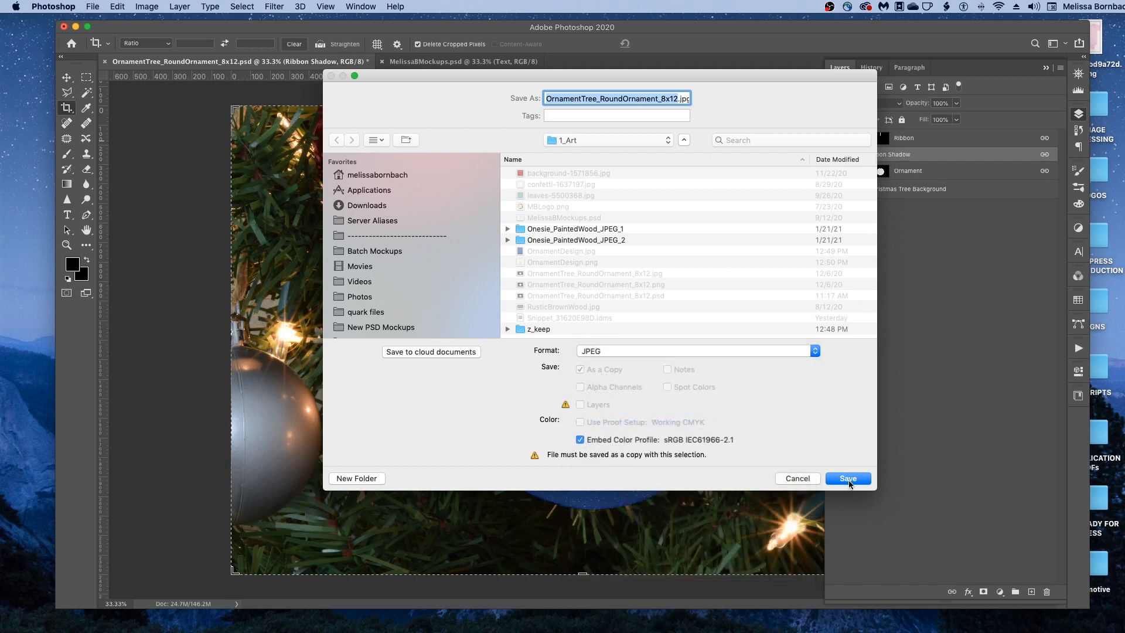
mouse_move(808, 480)
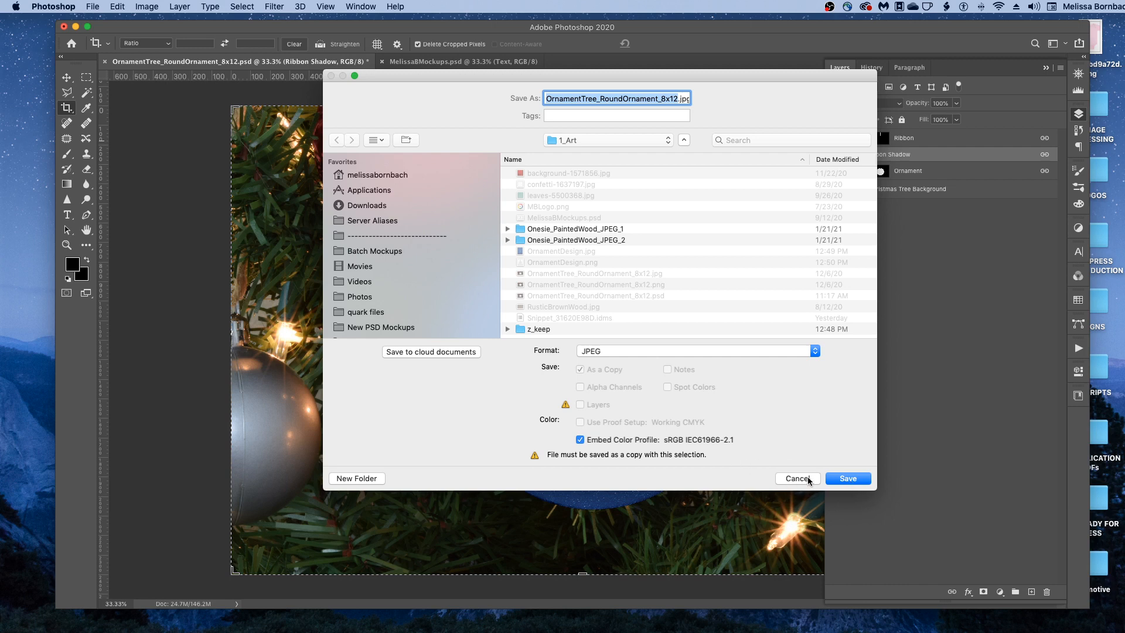
mouse_move(611, 352)
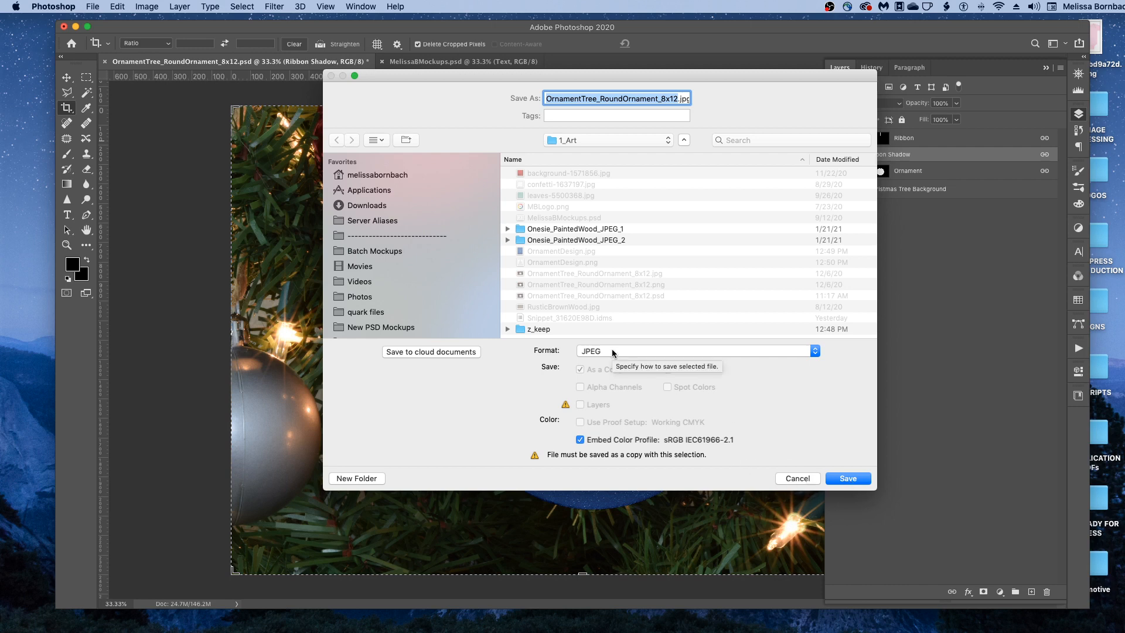
- Save a layered Photoshop copy named OrnamentTree_RoundOrnament_8x12_design.psd
left_click(694, 351)
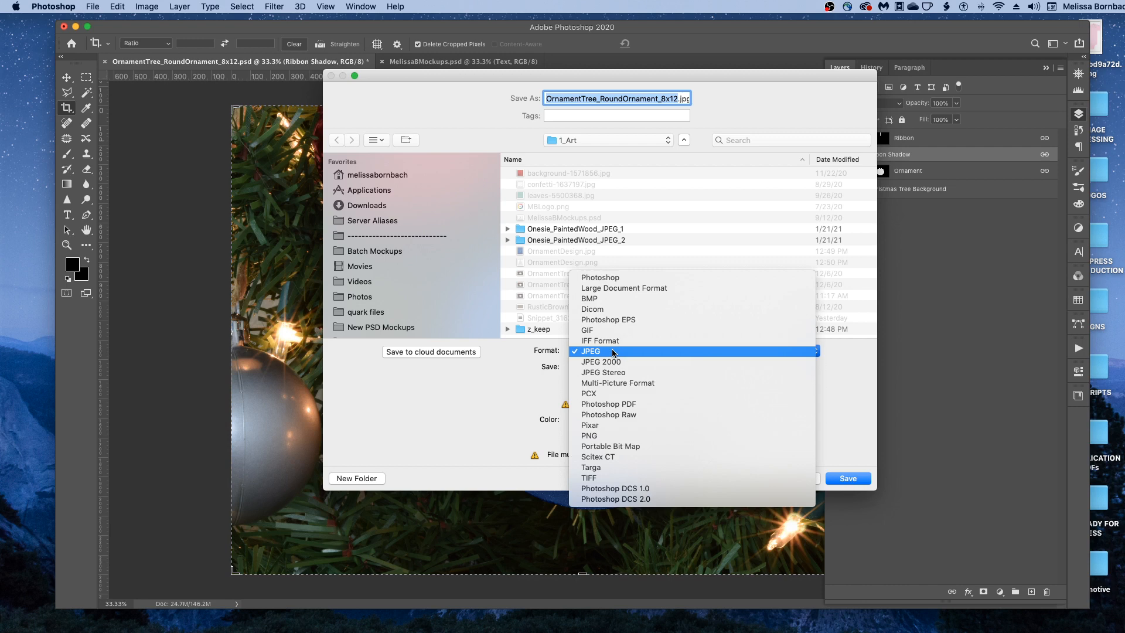
left_click(600, 278)
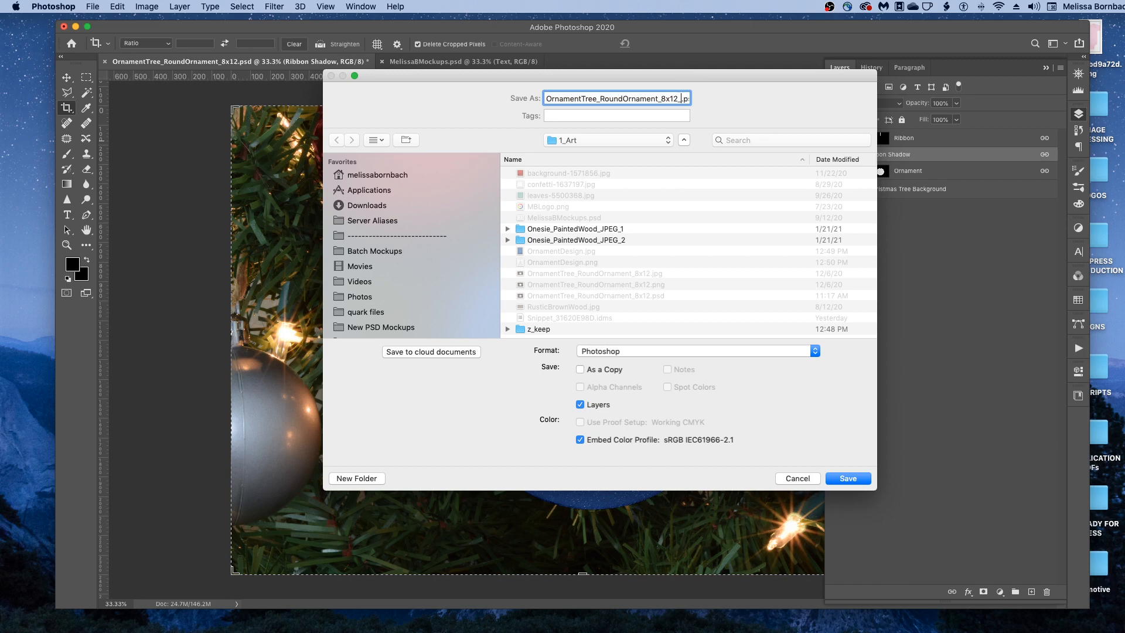
type("_design")
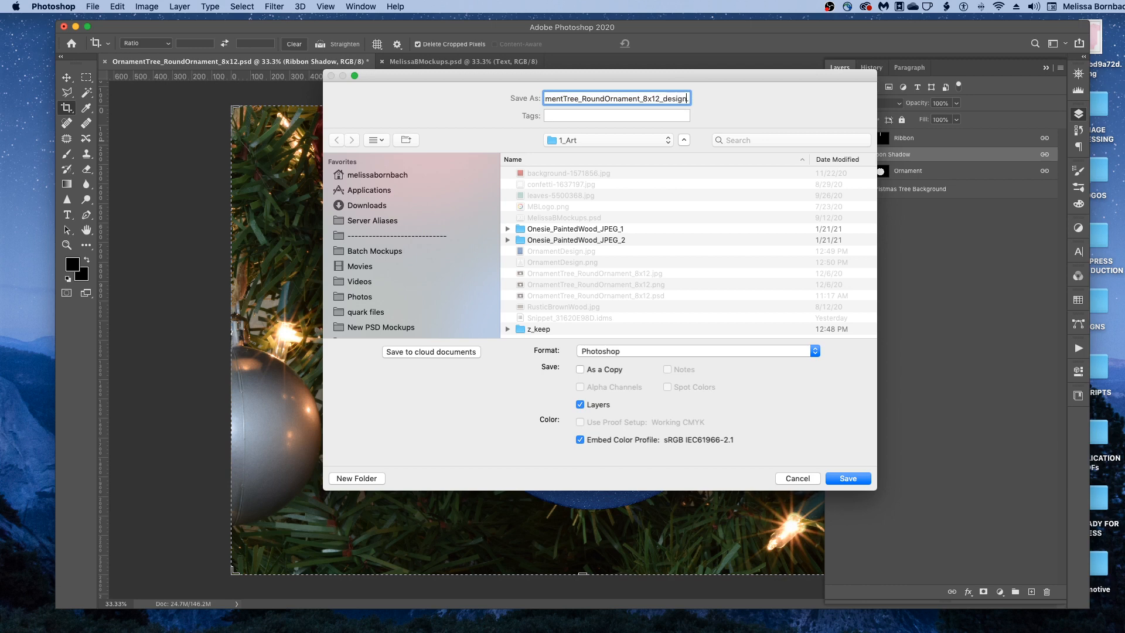
mouse_move(847, 479)
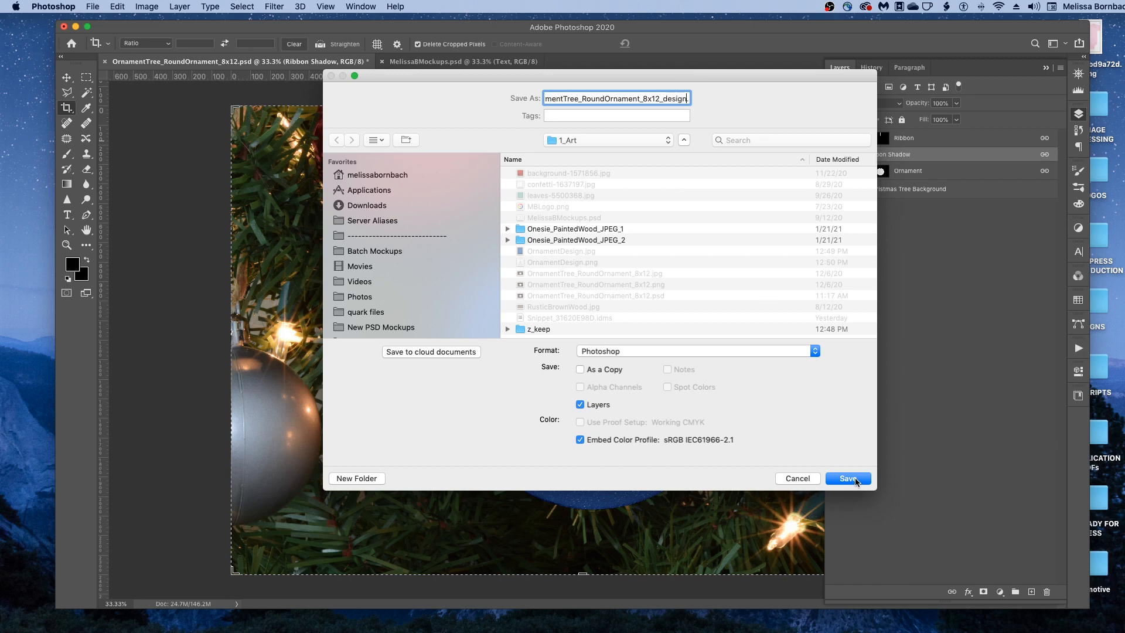
left_click(847, 479)
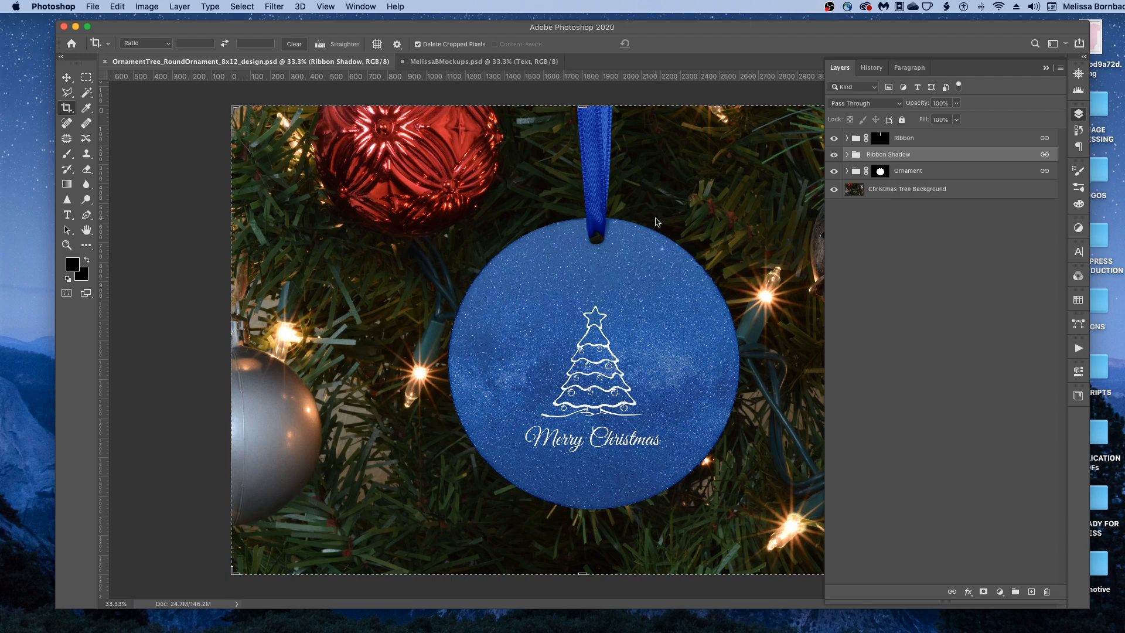
- Bring up the MelissaBMockups.psd brick-wall promo card document
left_click(474, 61)
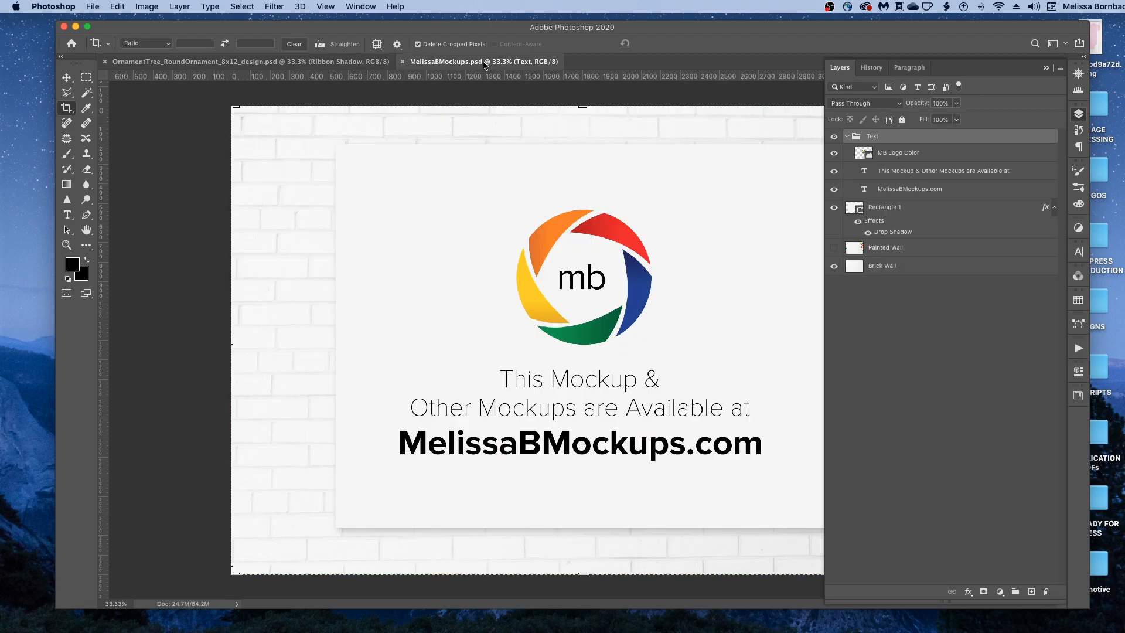
left_click(833, 247)
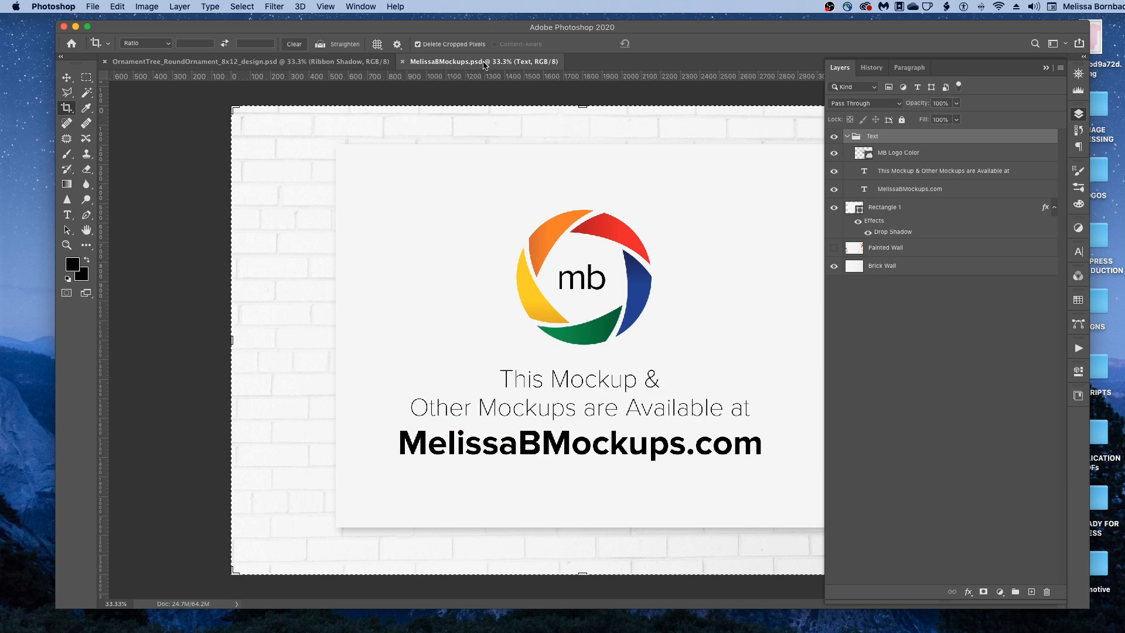